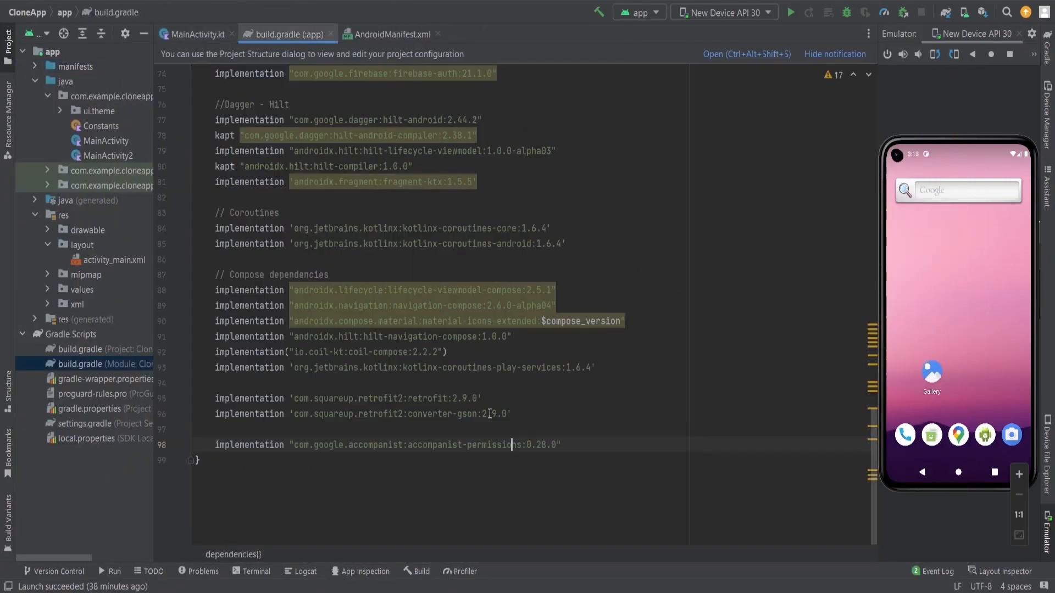
- Switch to MainActivity.kt to start writing the getPermission function
click(195, 34)
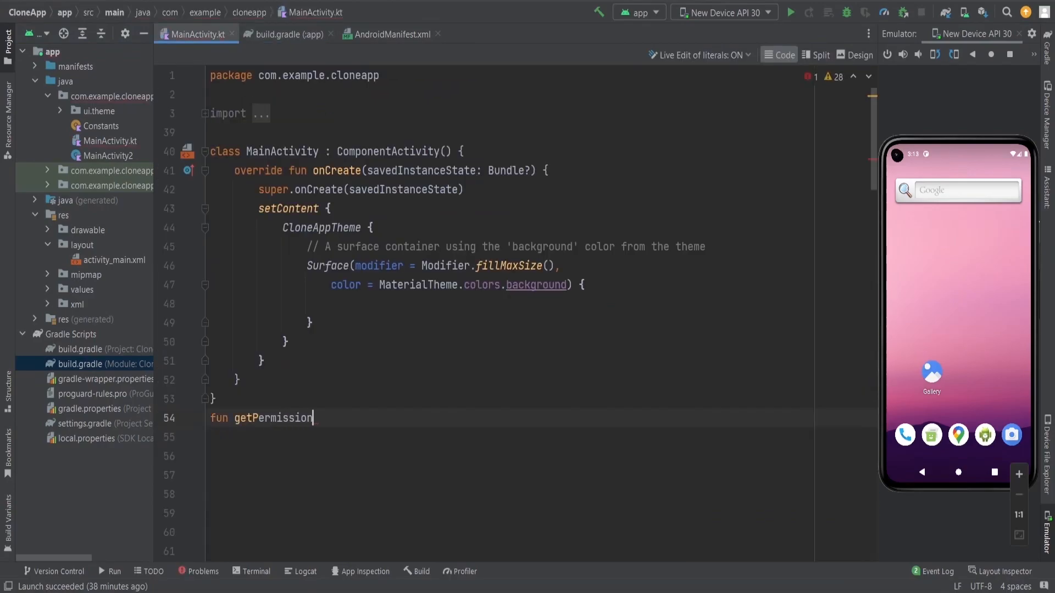
- Declare permissionState via rememberPermissionState(RECORD_AUDIO) and lifecycleOwner = LocalLifecycleOwner.current
text(() {)
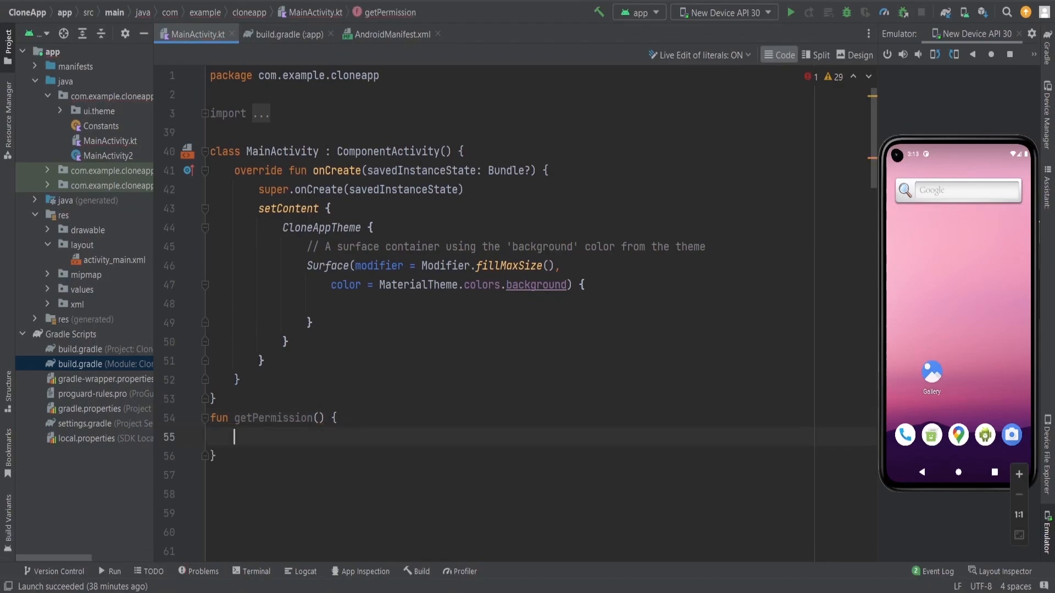
text(val)
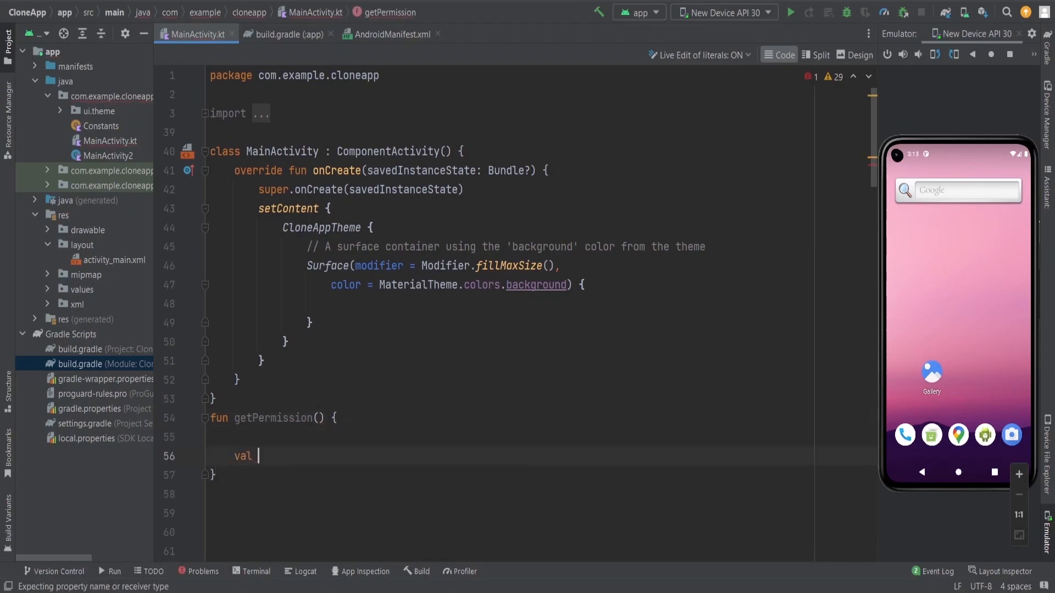
text(permissionState =)
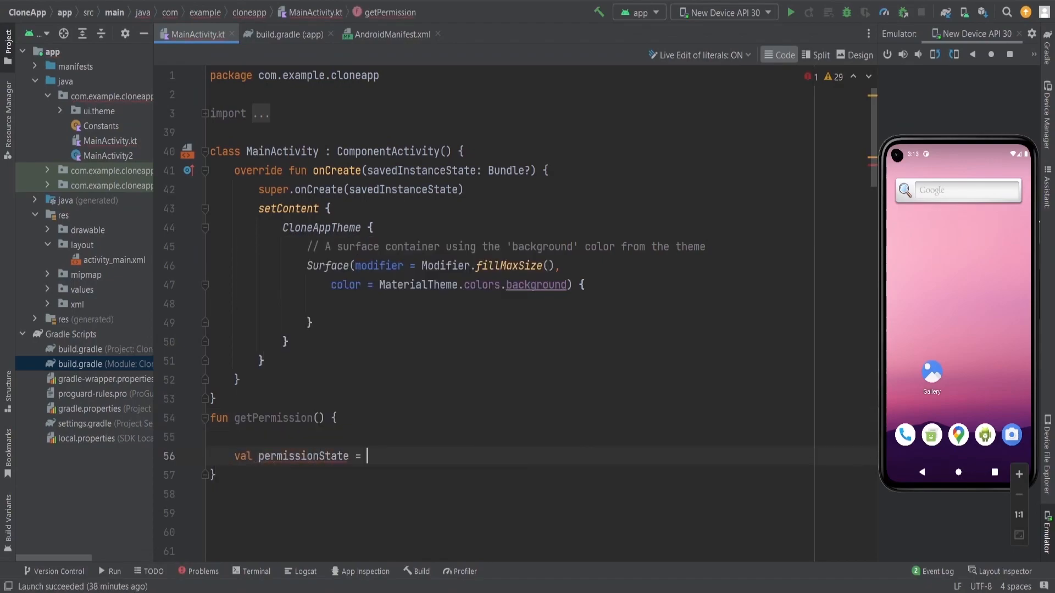
text(rememberPermissionState(permission =)
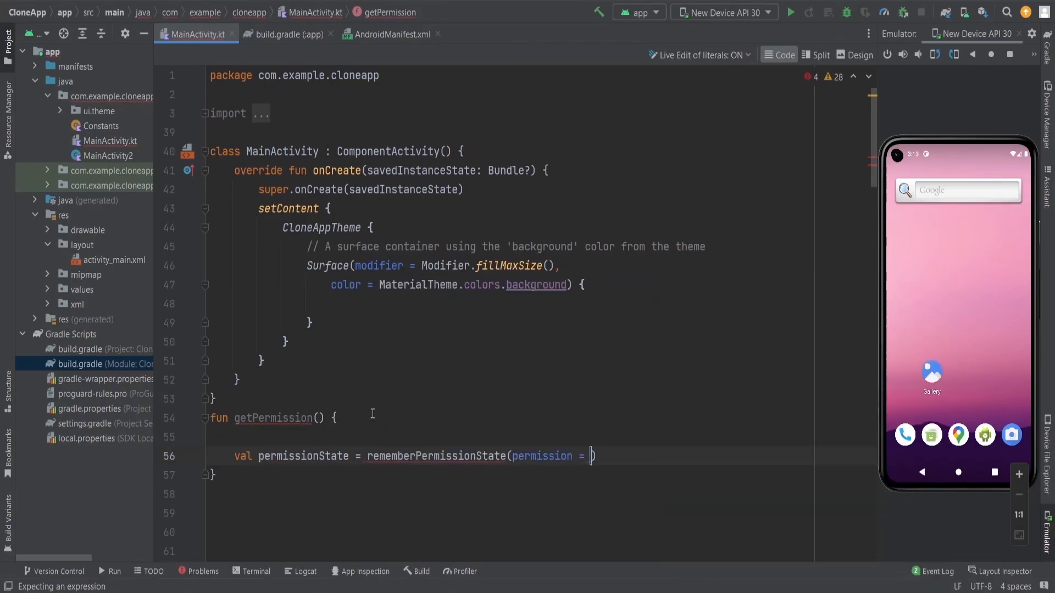
text(android.Manifest.permission.RECORD_AUDIO)
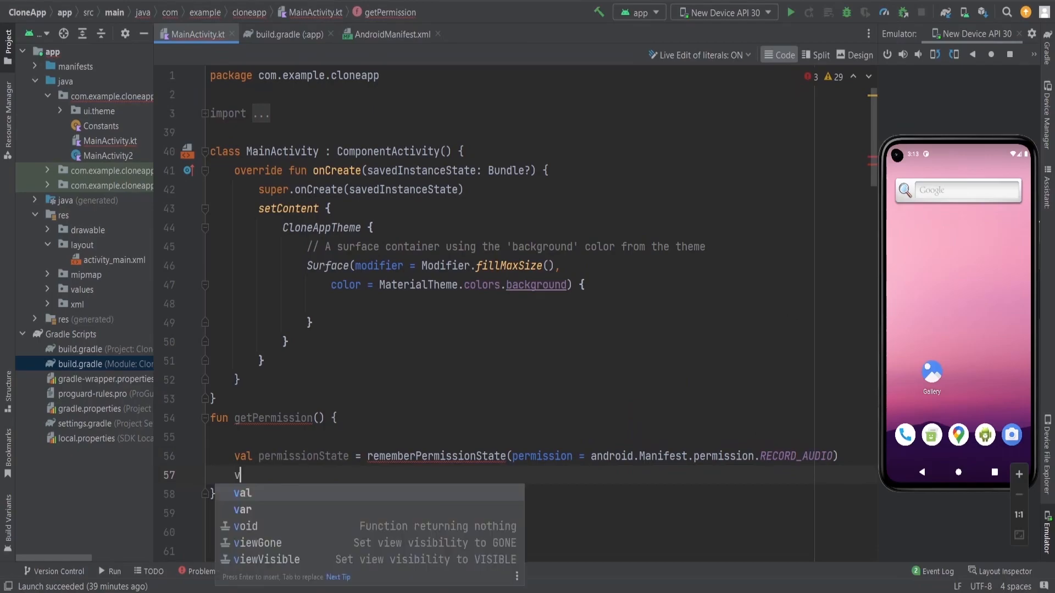
text(lifecycleOwner = LocalLifecycleOwner.current)
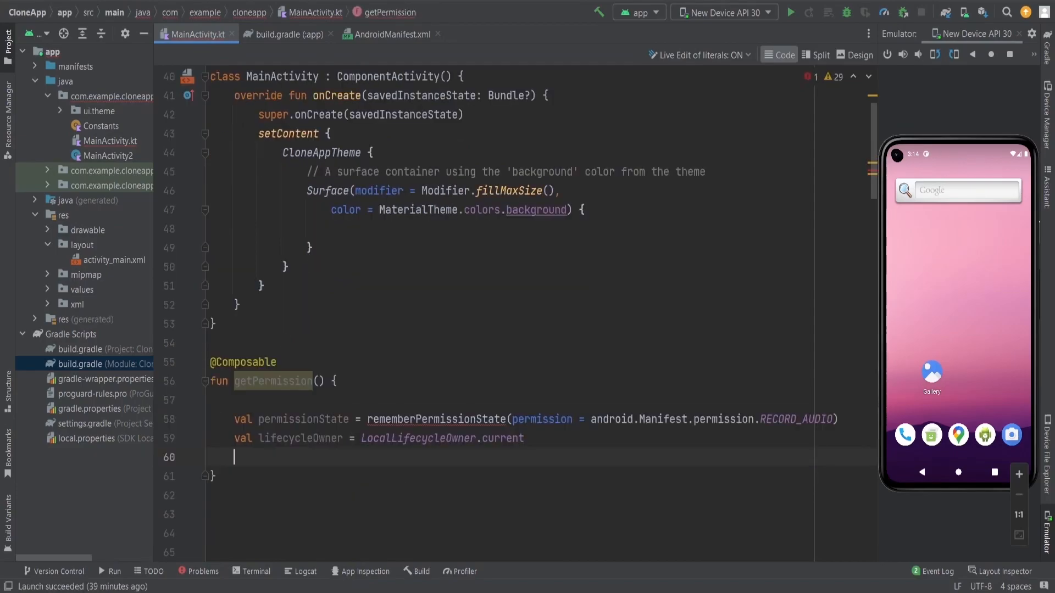
- Add DisposableEffect keyed on lifecycleOwner with a LifecycleEventObserver named observer
text(DisposableEffect(key1 = , effect = ))
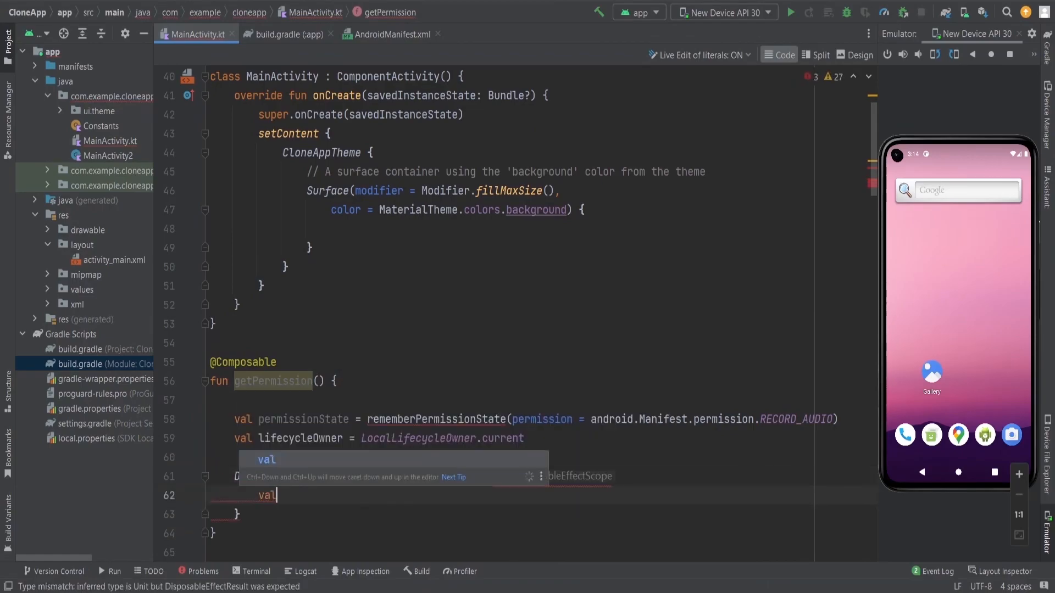
text(observer)
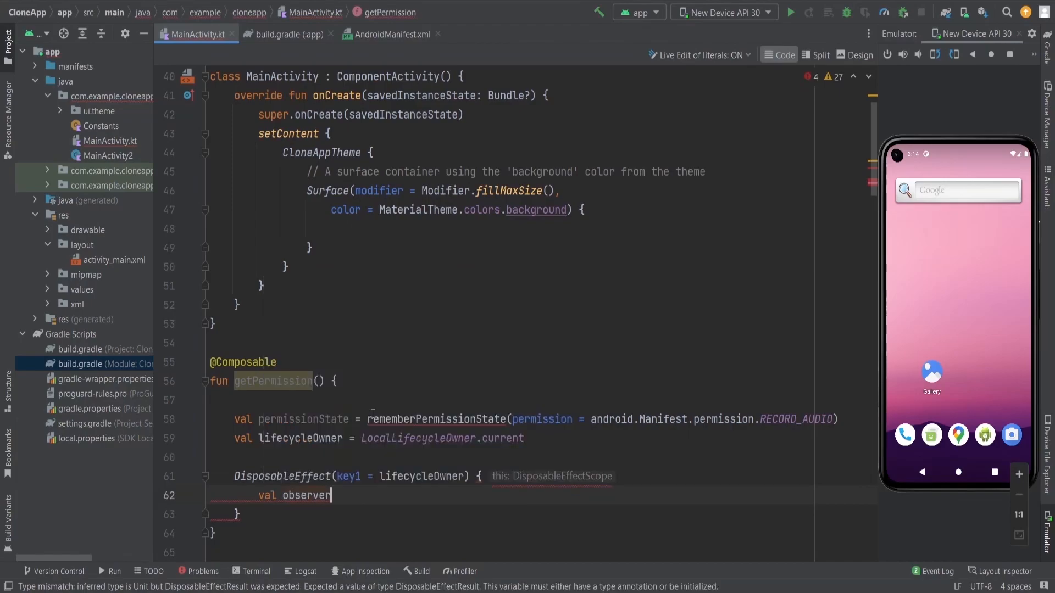
text(= LifecycleEventObserver())
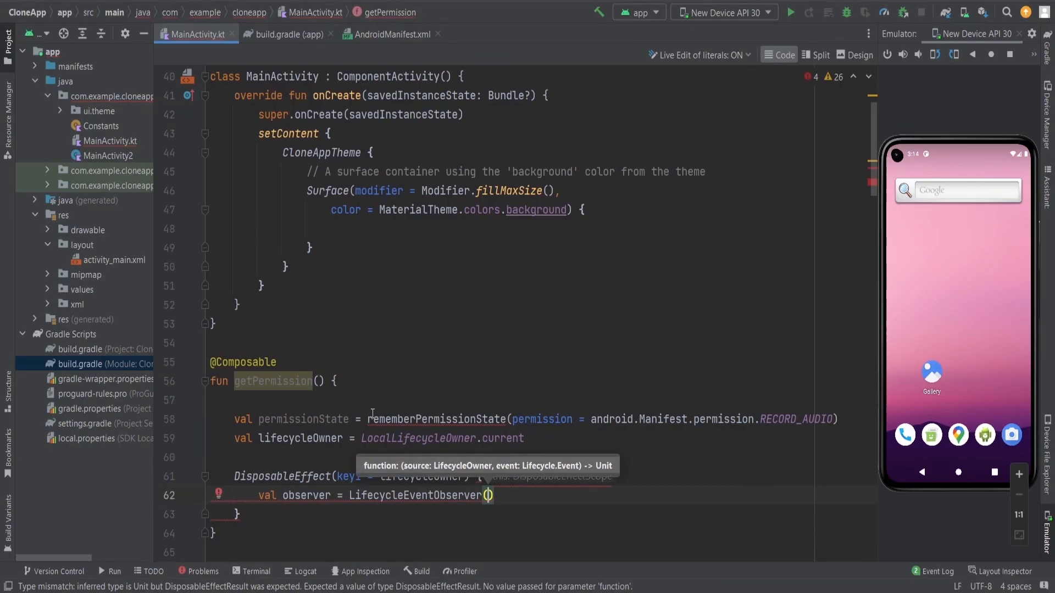
text({)
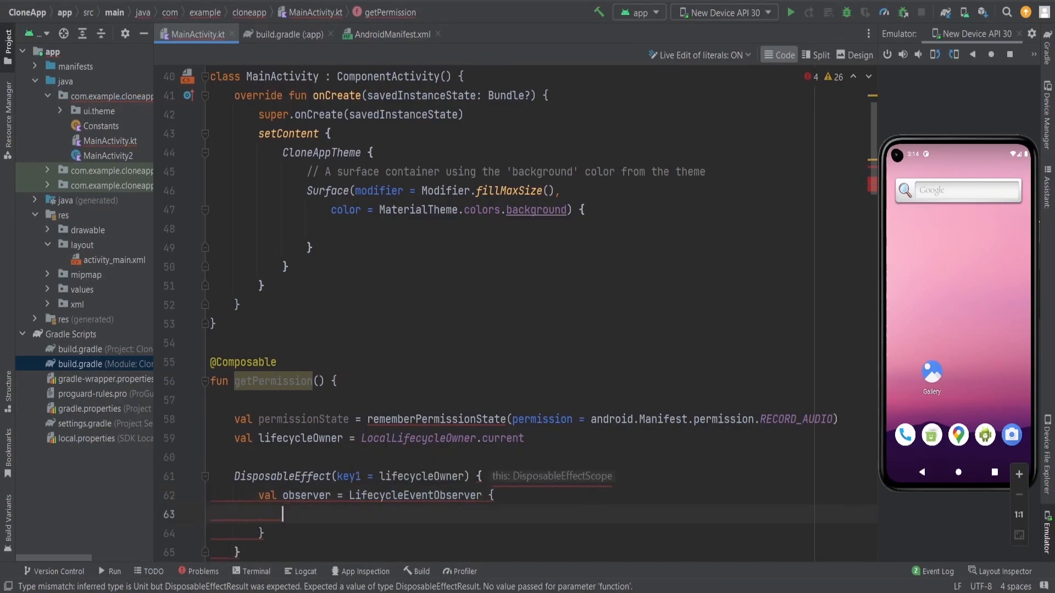
- Give the observer a source, event lambda with when(event) on Lifecycle.Event cases
text(s)
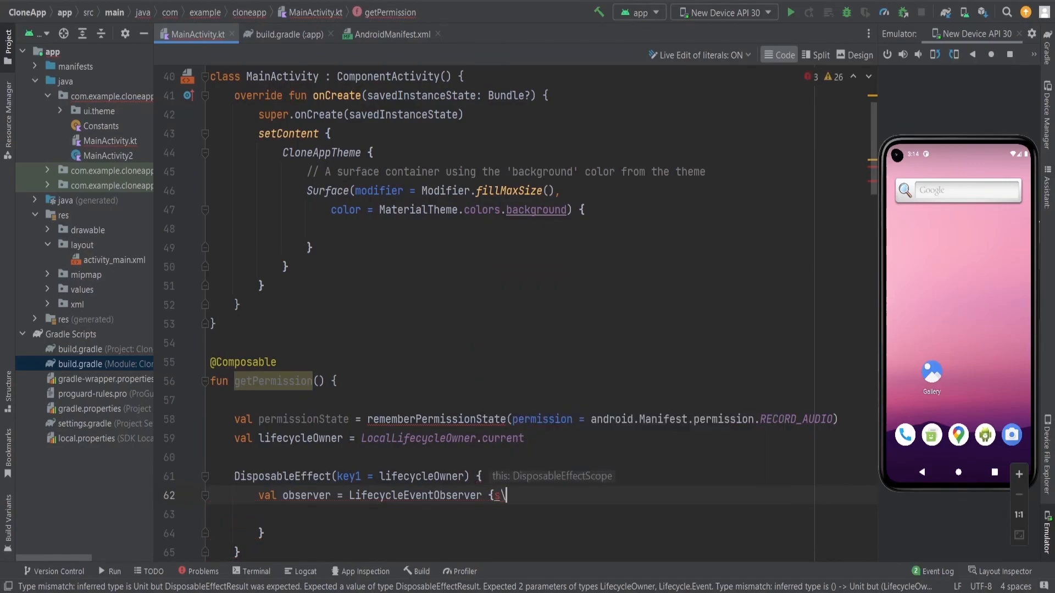
text(ource, event ->)
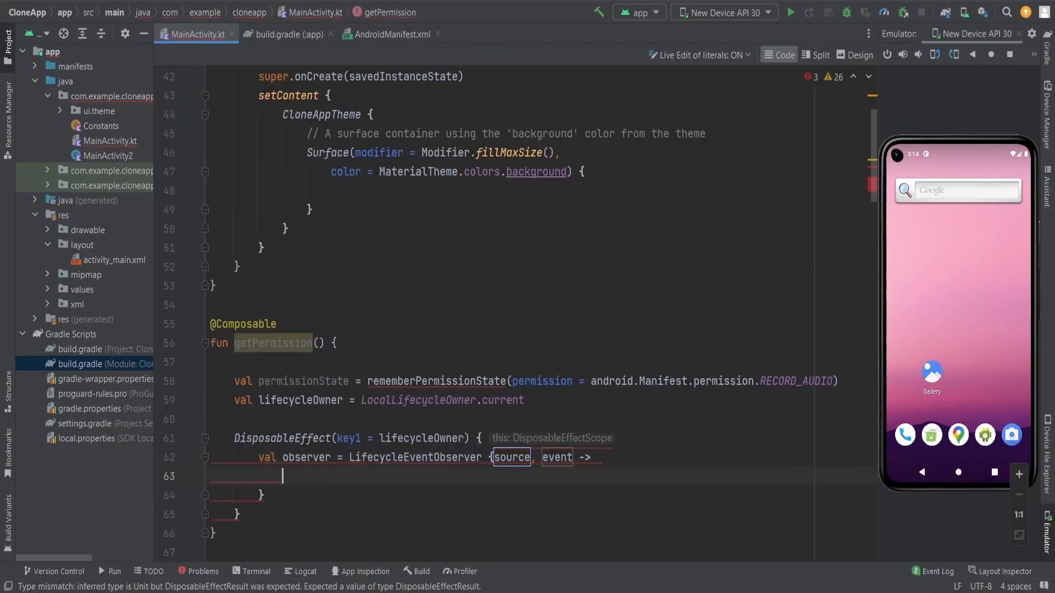
text(when())
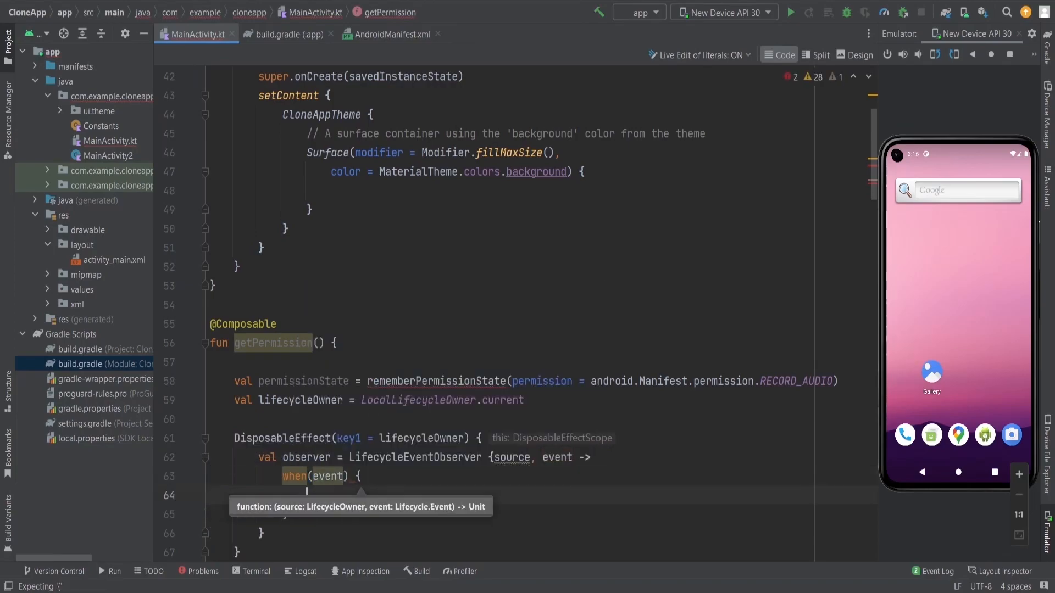
text(Lifecycle)
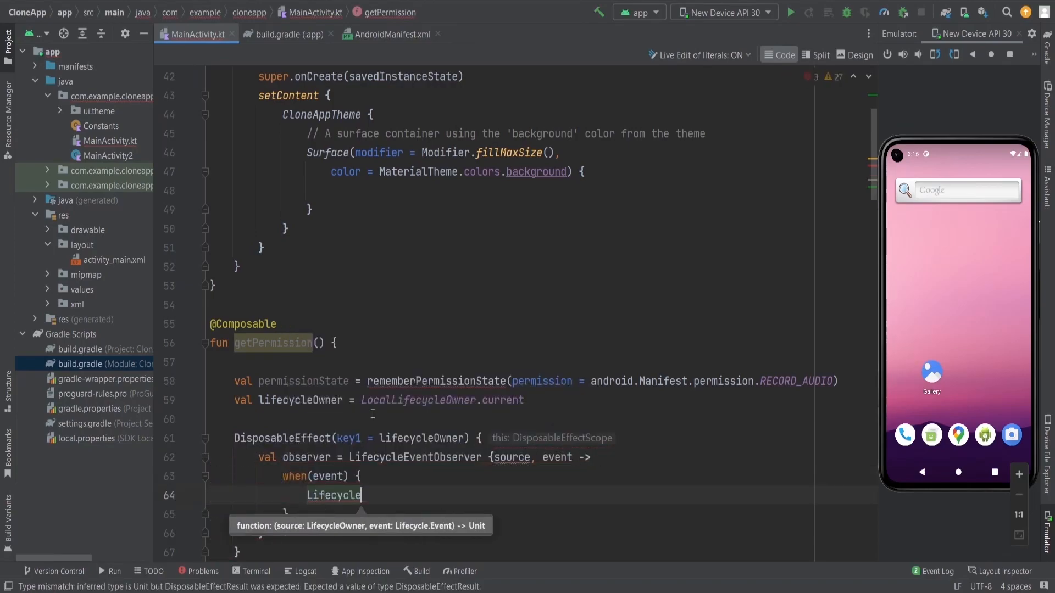
text(.Event.)
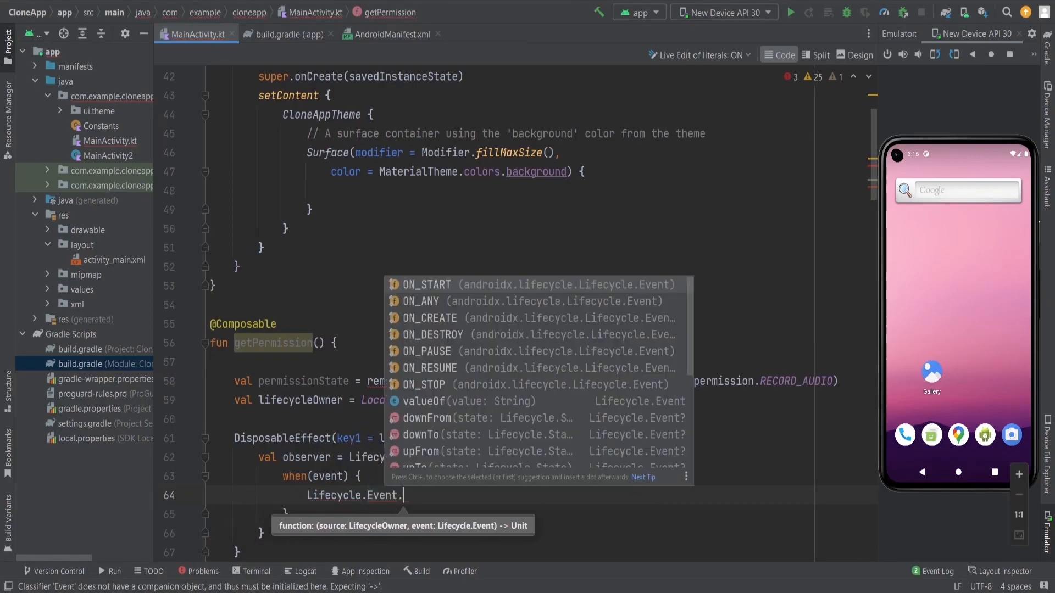
- Launch permissionState.launchPermissionRequest() on ON_START, with an empty else branch
click(425, 284)
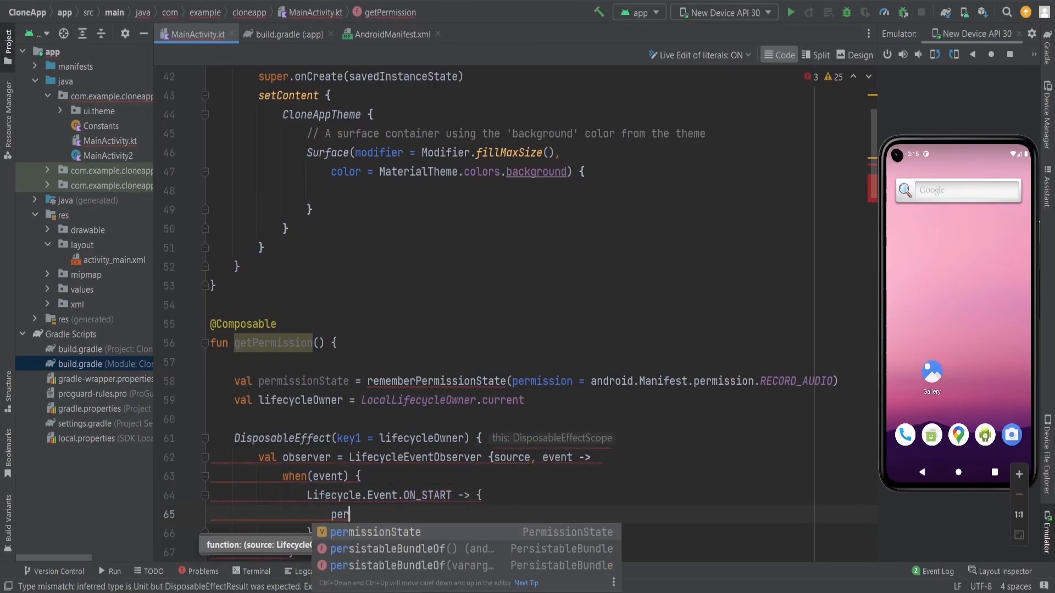
text(missionState.launchPermissionRequest()
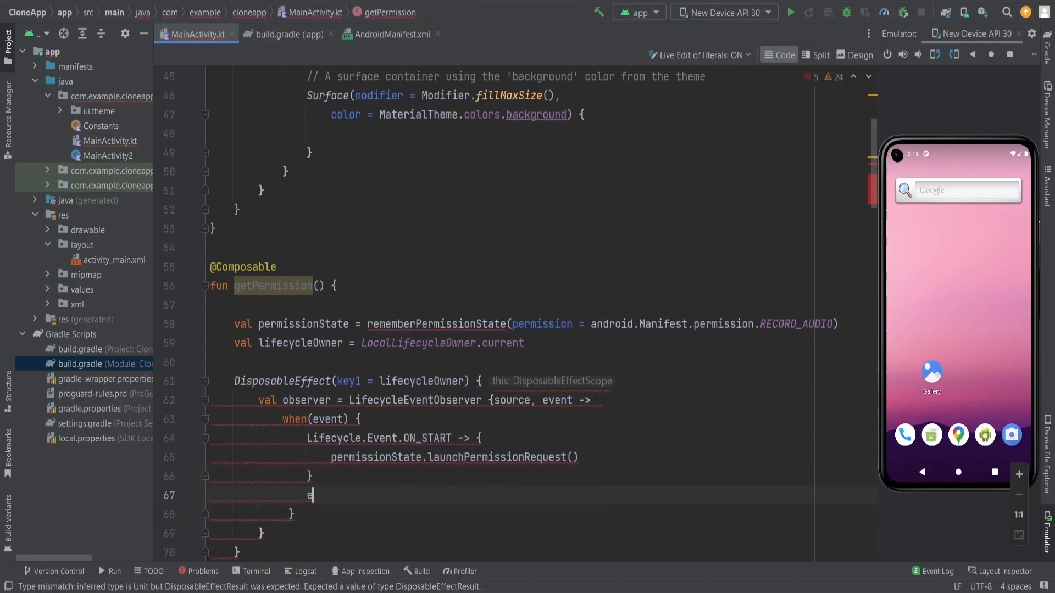
text(lse -> {)
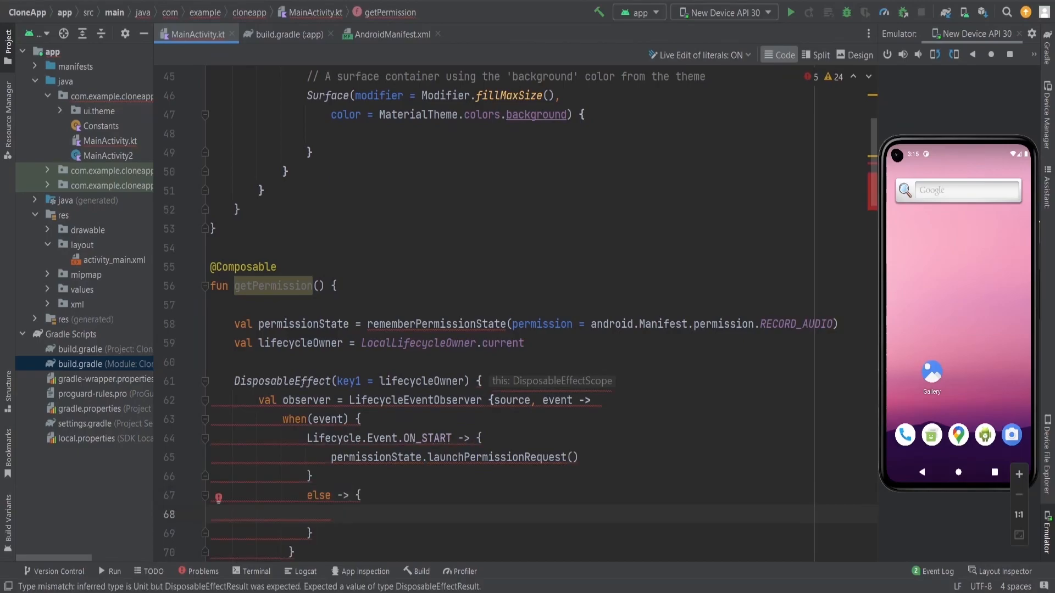
click(330, 515)
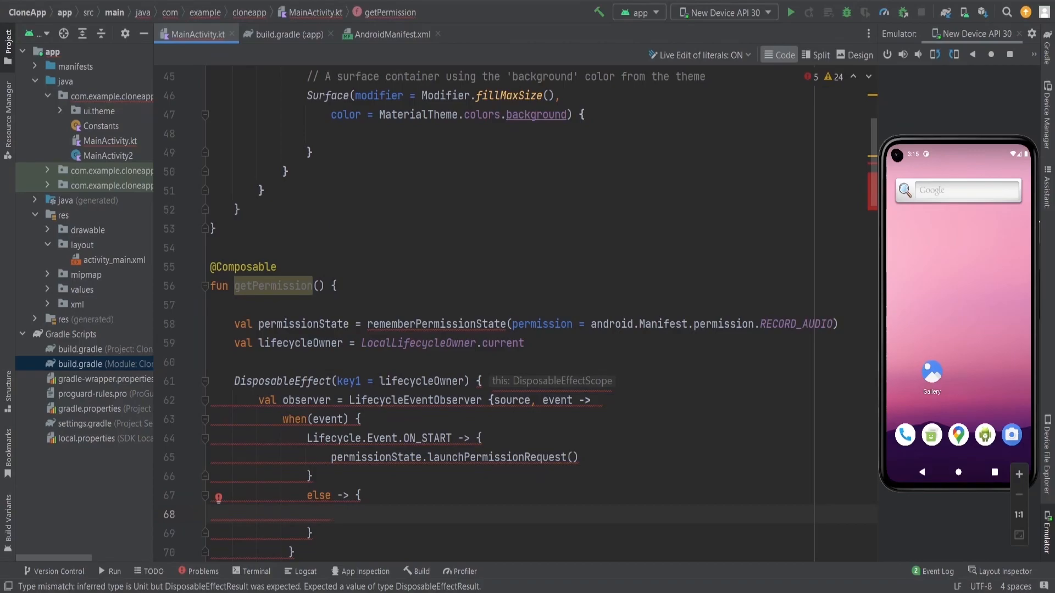
scroll(down, 3)
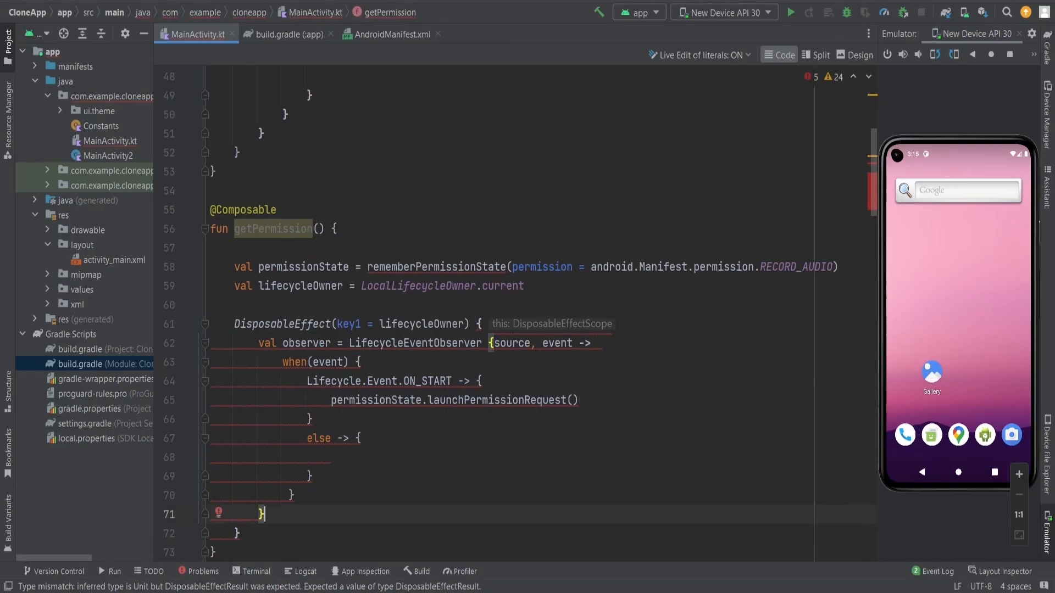
- Register the observer with addObserver and remove it with removeObserver in onDispose
text(lifecycleOwner.lifecycle)
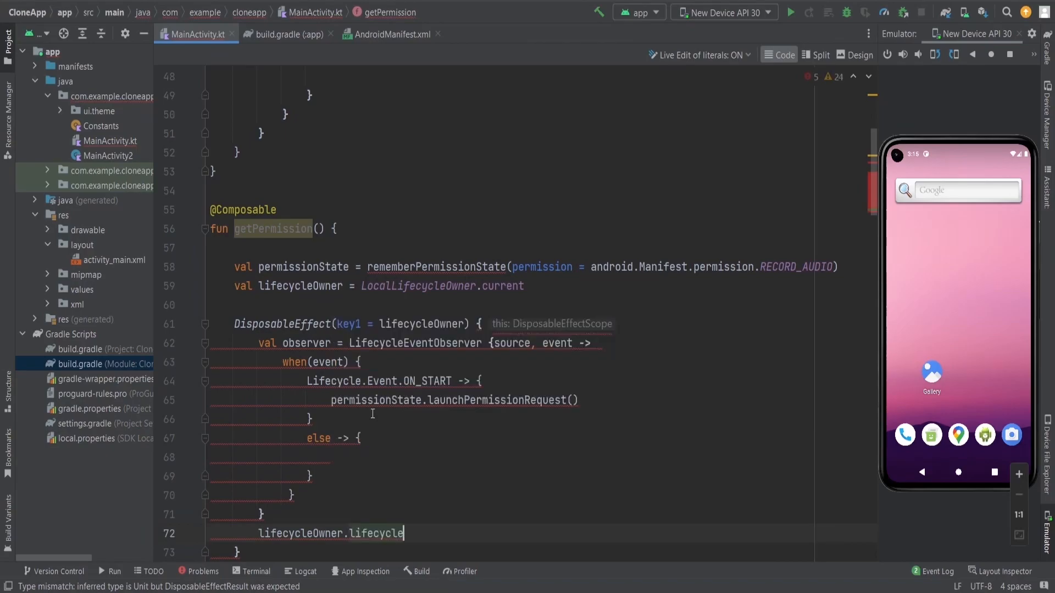
text(.ad)
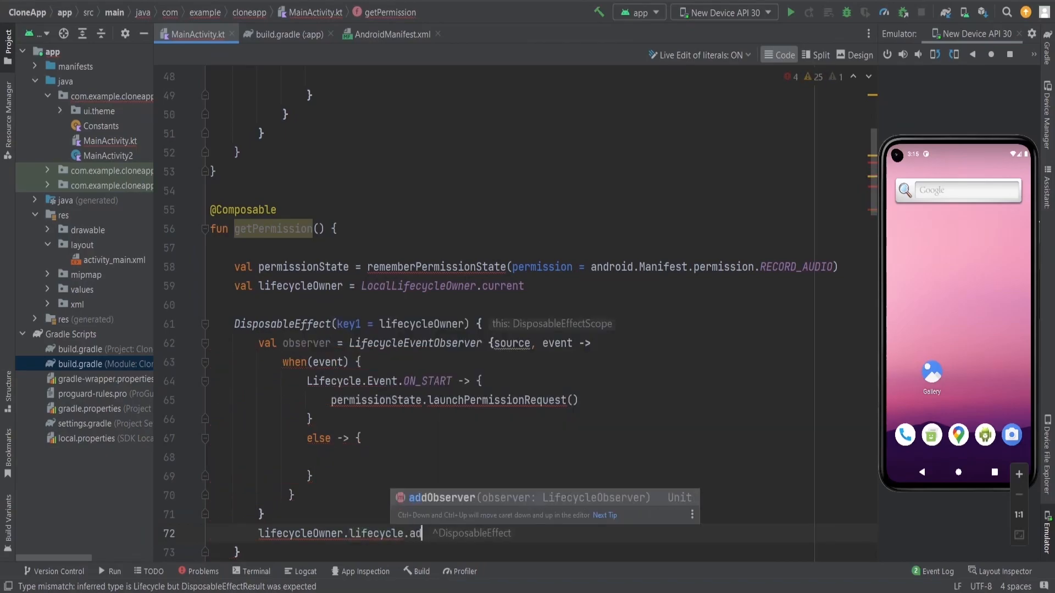
key(Tab)
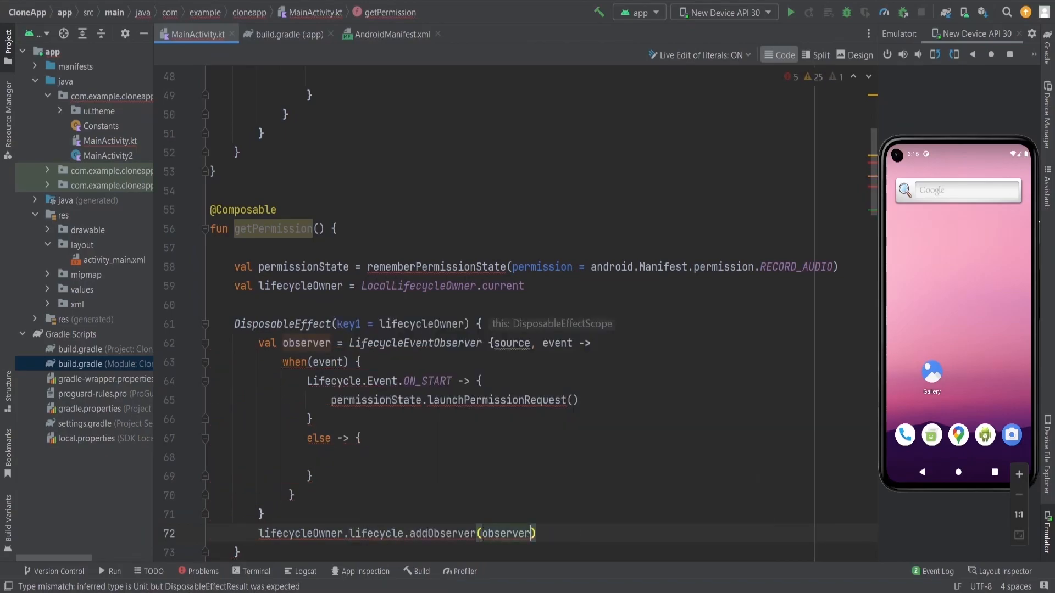
text(onDispose {)
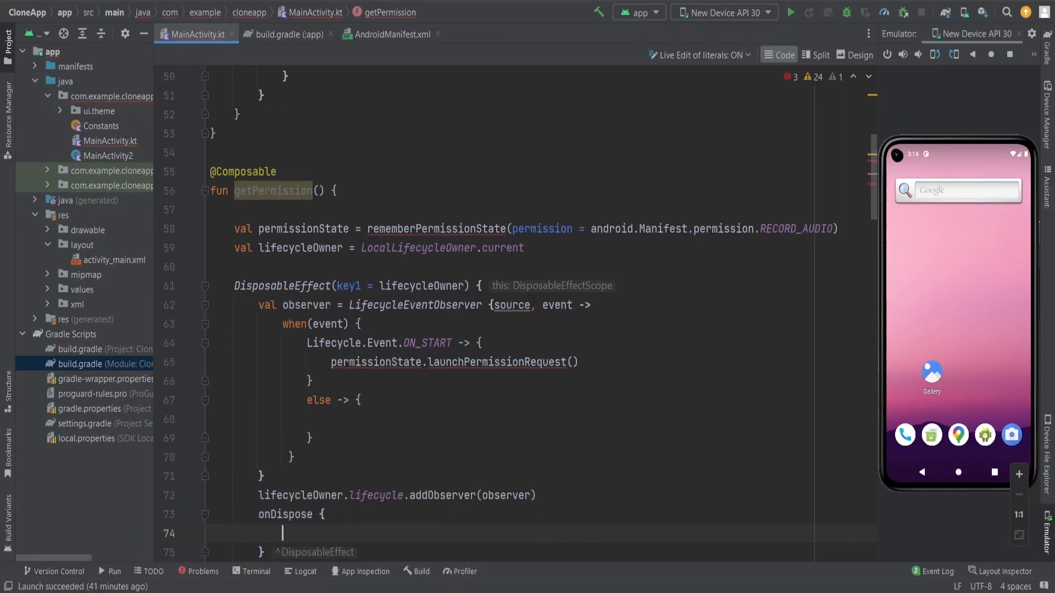
text(lifecycleOwner.r)
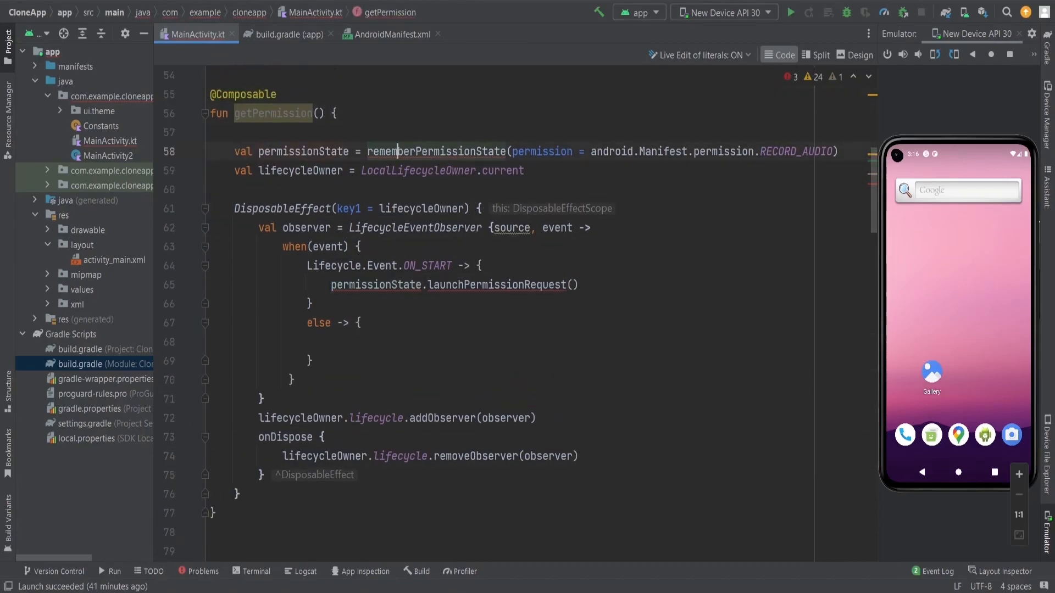
text(@OptIn(ExperimentalPermissionsApi::class))
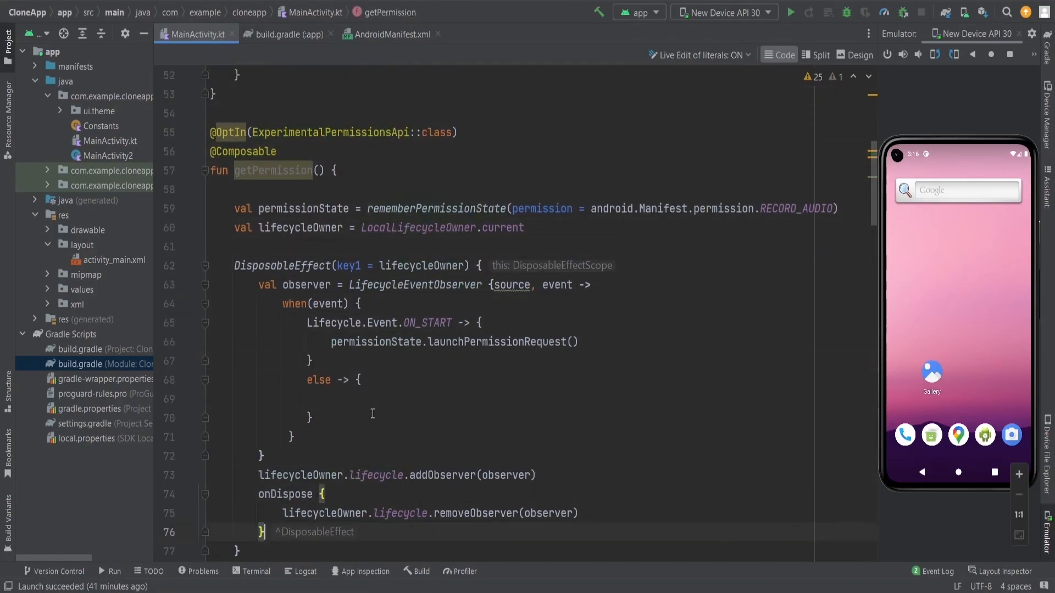
scroll(down, 3)
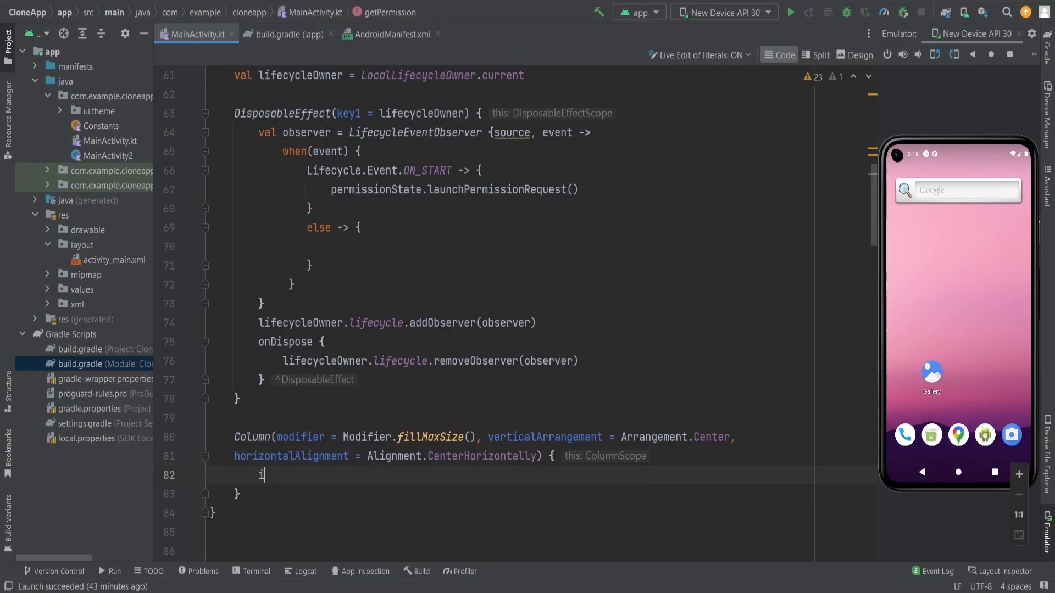
- Add if(permissionState.status.isGranted) showing Text "Recording Permission Granted" in the Column
text(f()
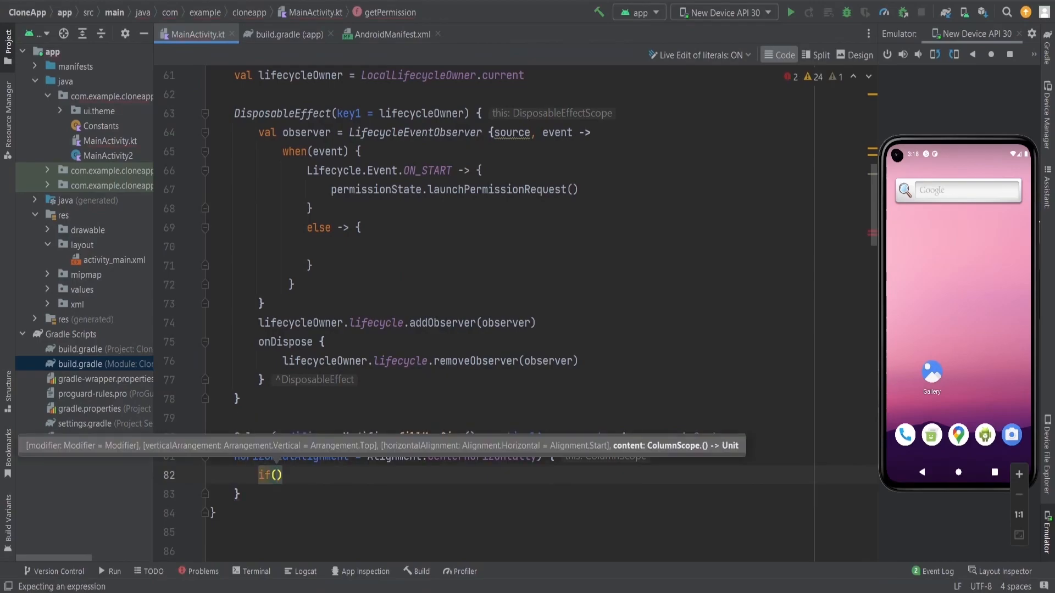
text(permissionState)
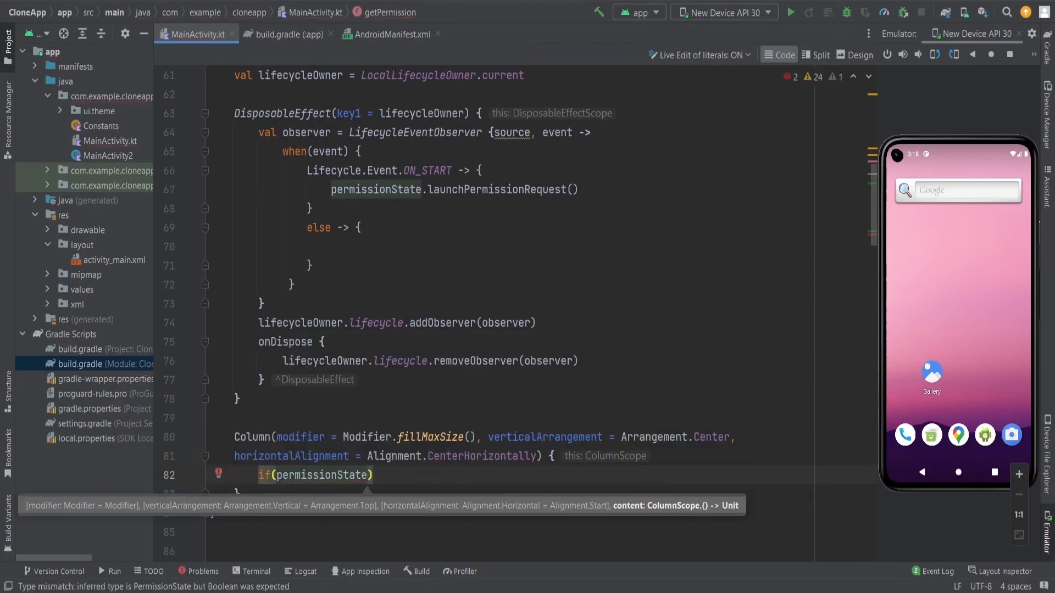
text(.status.)
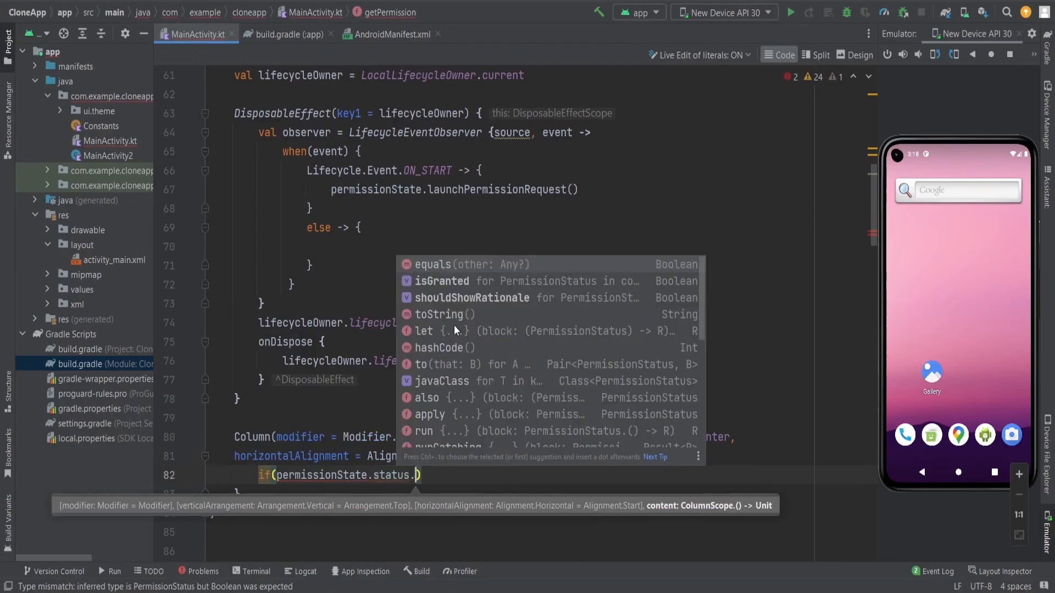
click(441, 281)
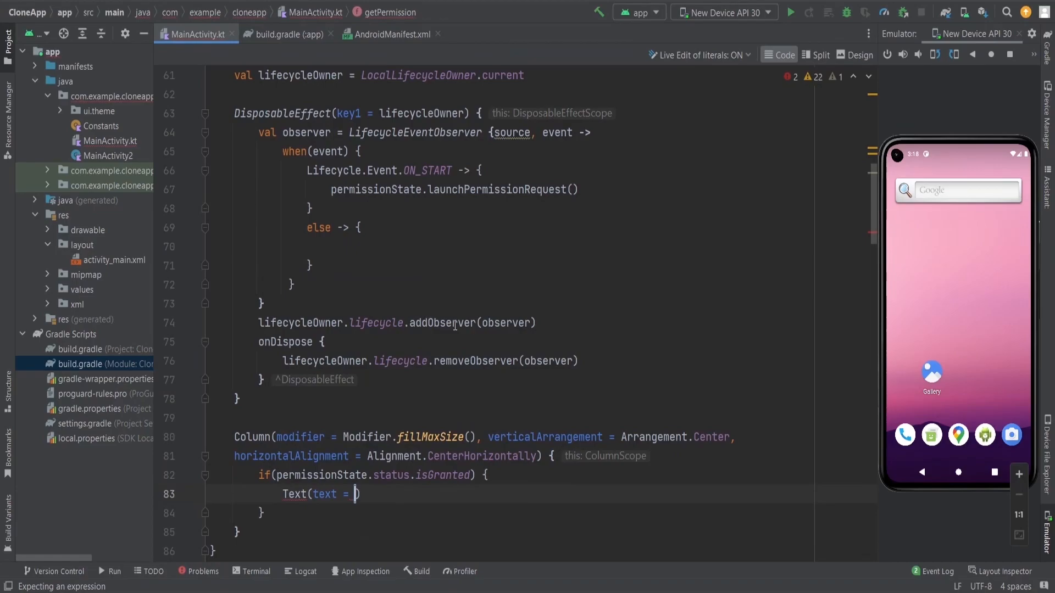
text("Req")
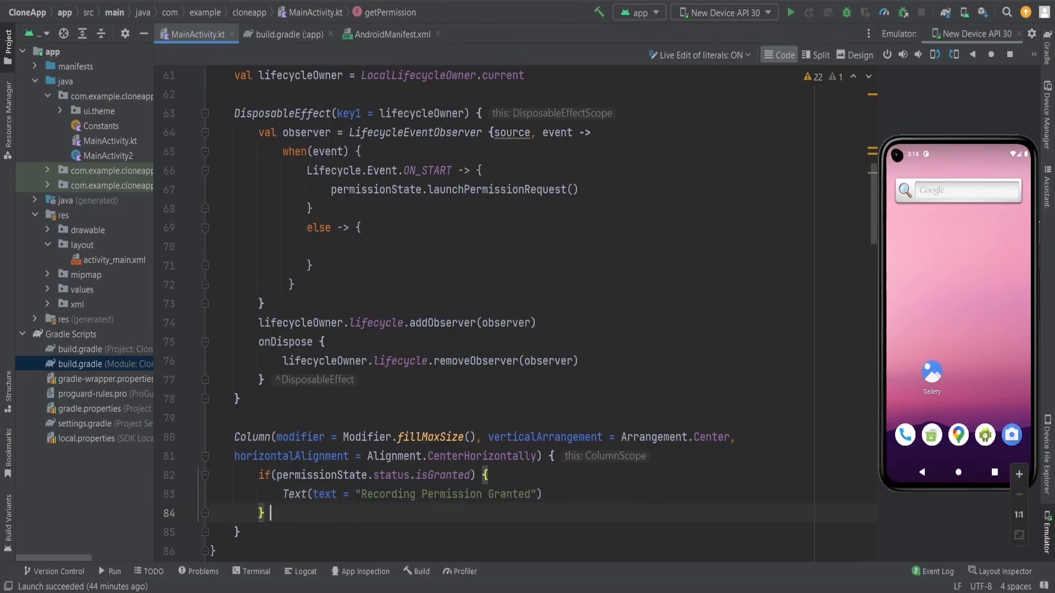
- Add an else setting text to "Permission Required for Recording Audio" when shouldShowRationale
text(else {)
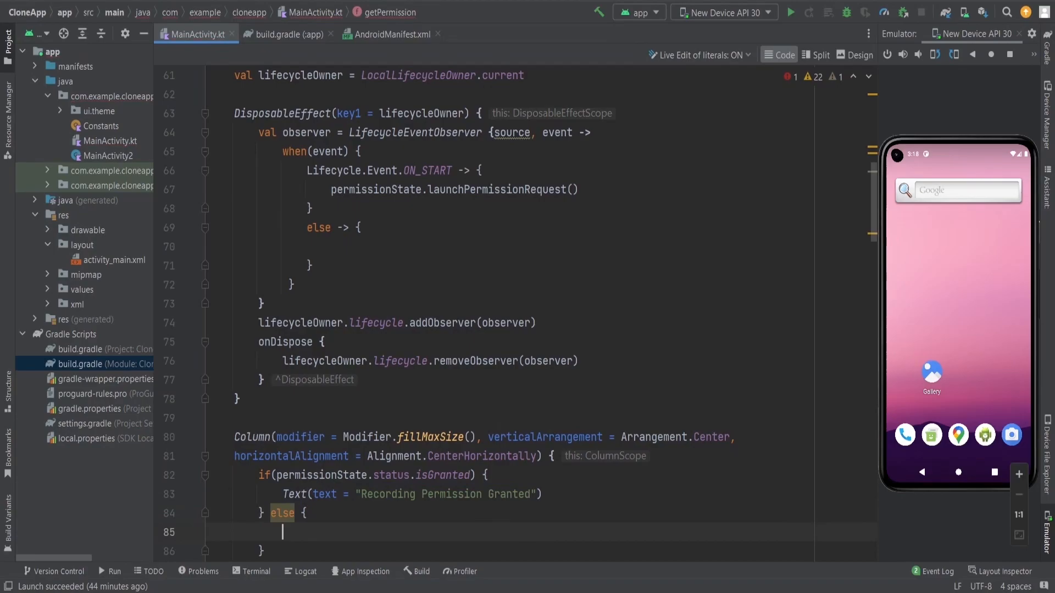
text(val text = i)
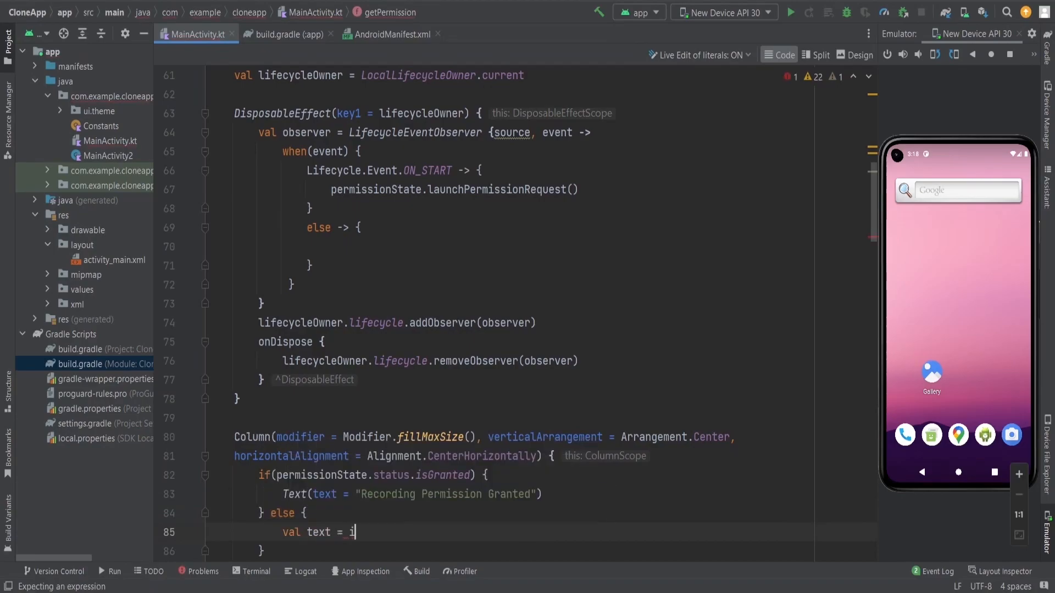
text(f(permissionState.status.)
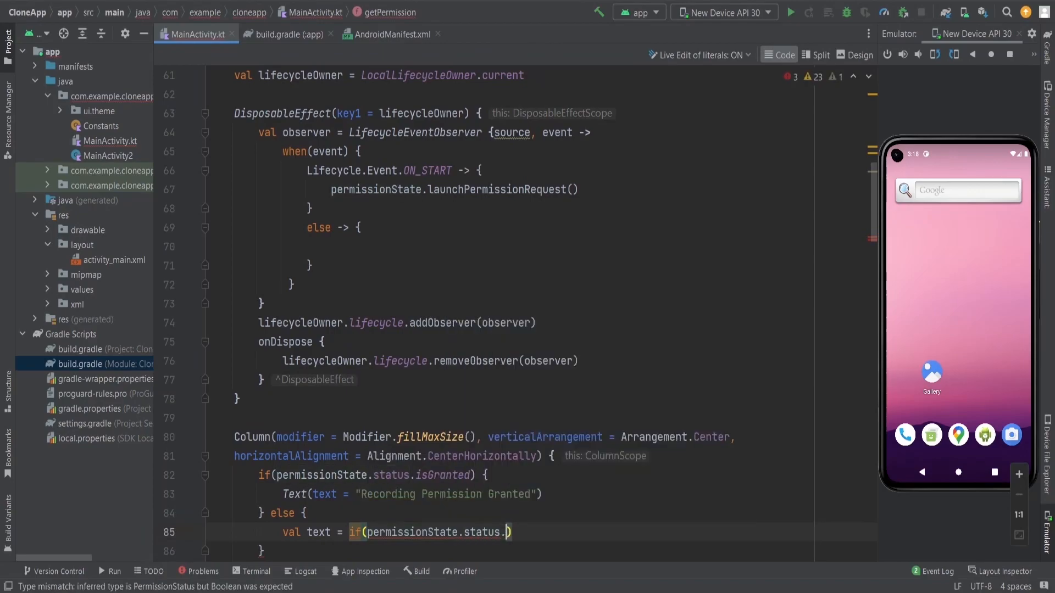
text(shouldShowRationale)
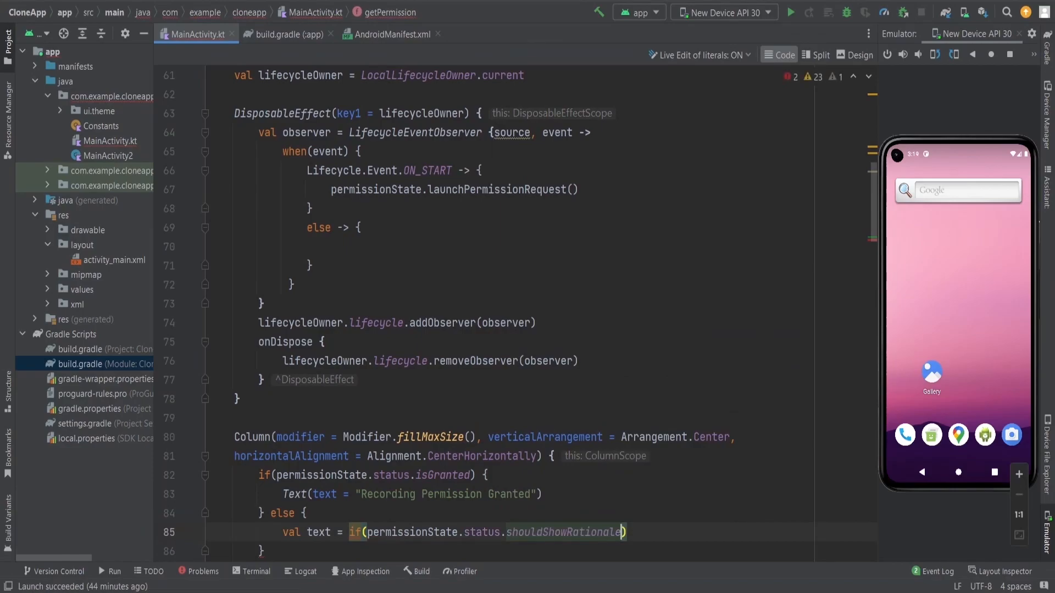
text({)
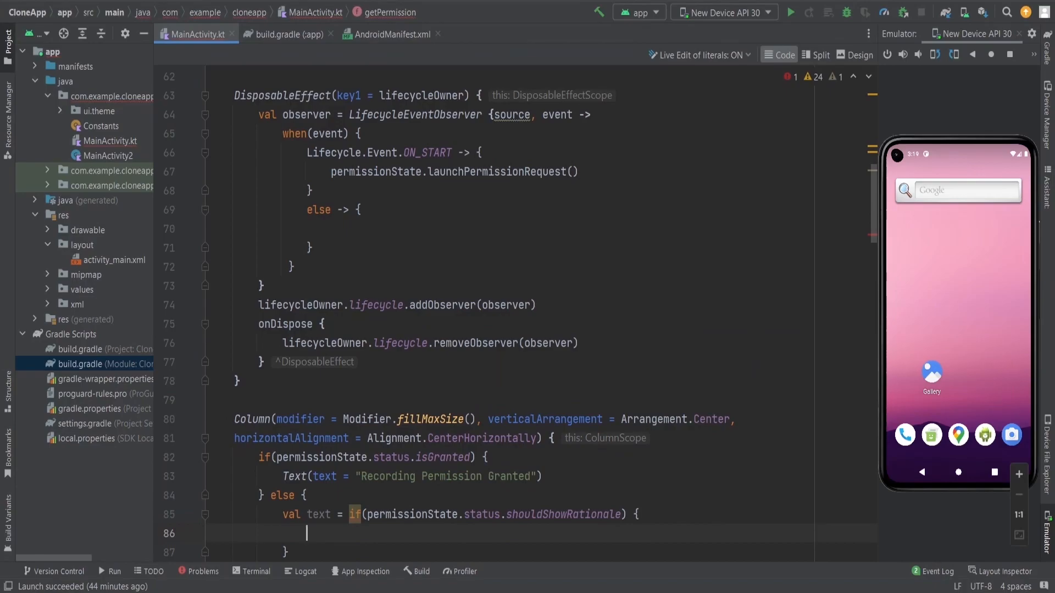
text("Permission")
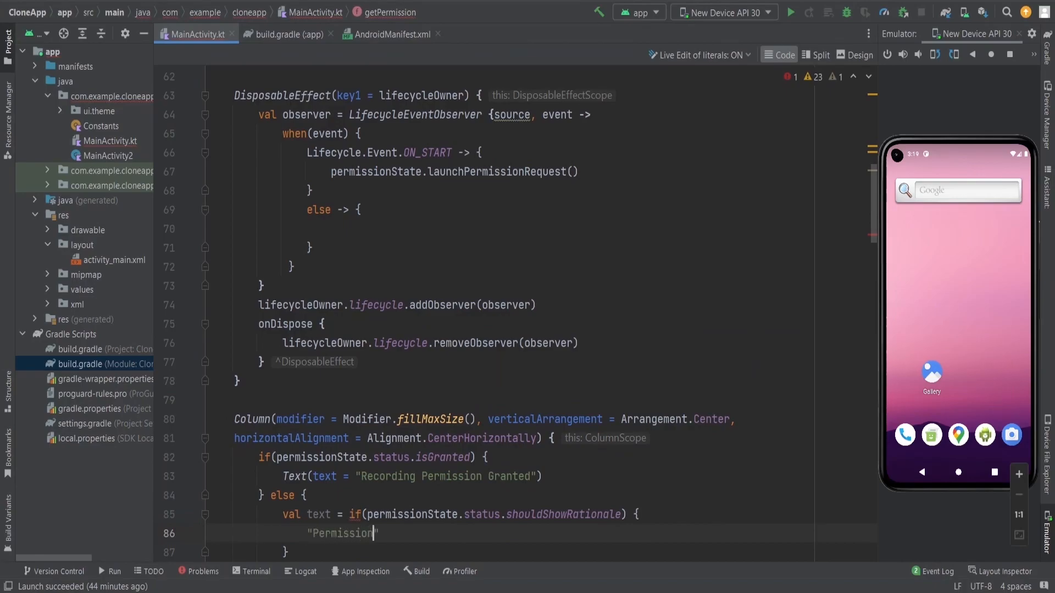
text(Required for Recording Aut)
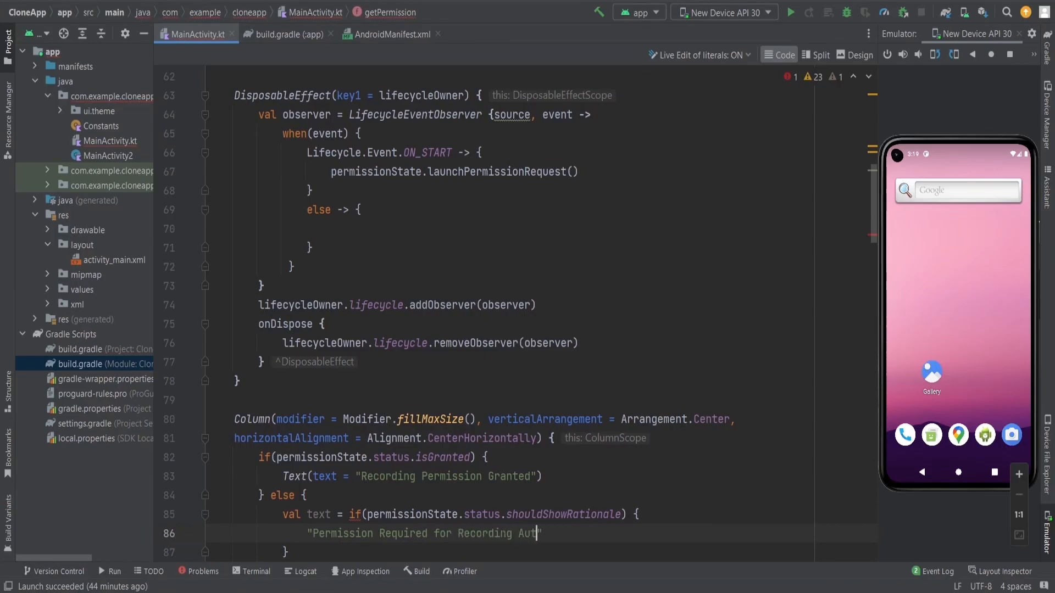
text(io)
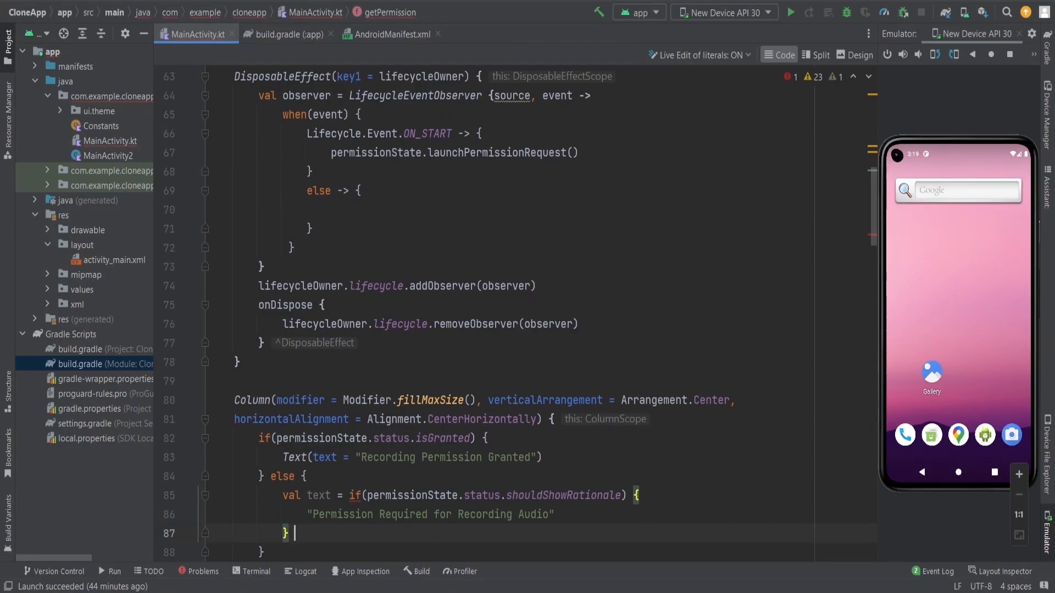
- Otherwise set text to "Please Provide the recording permission"
text(else {)
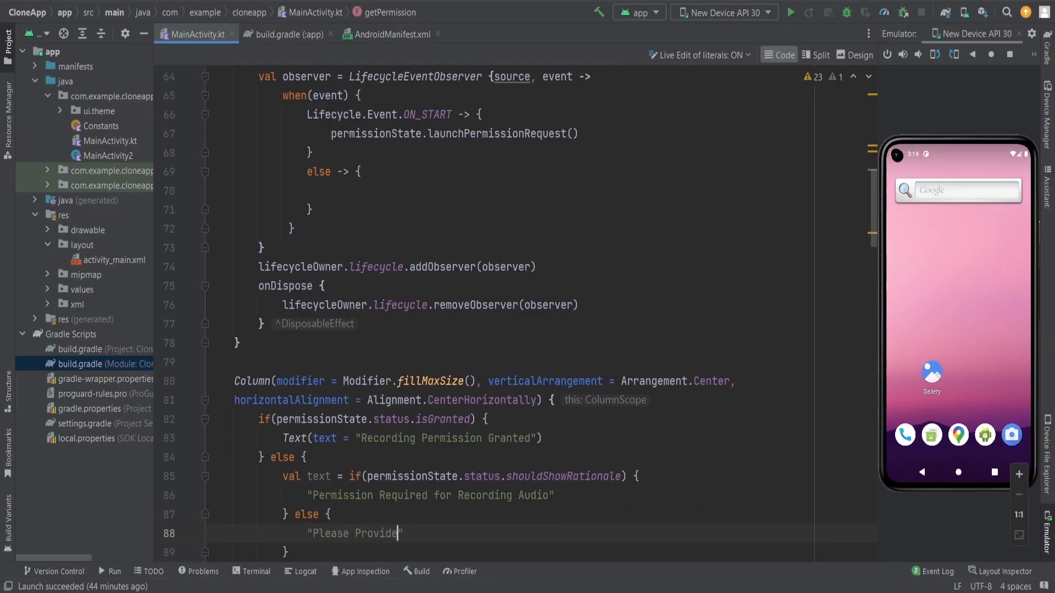
text(the recording)
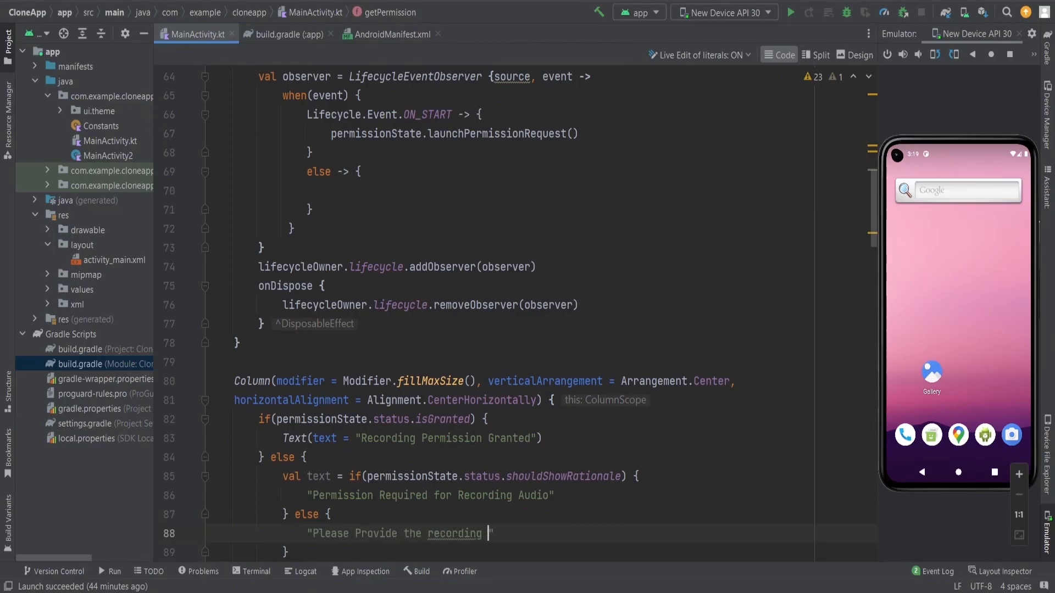
text(permission)
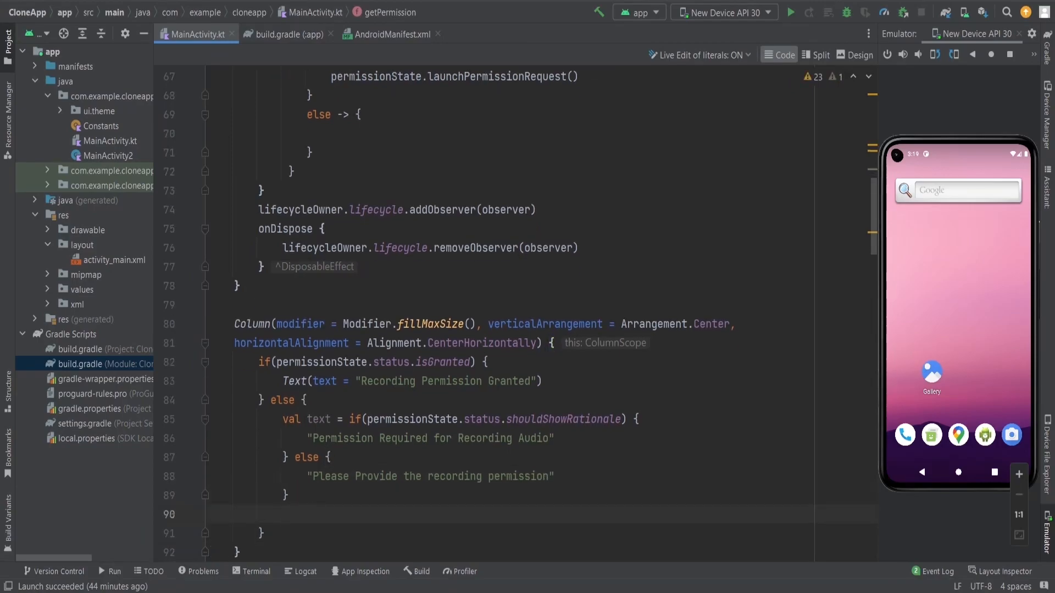
- Show the message with Text(text = text) and call getPermission() inside the Surface
text(TextToolbar)
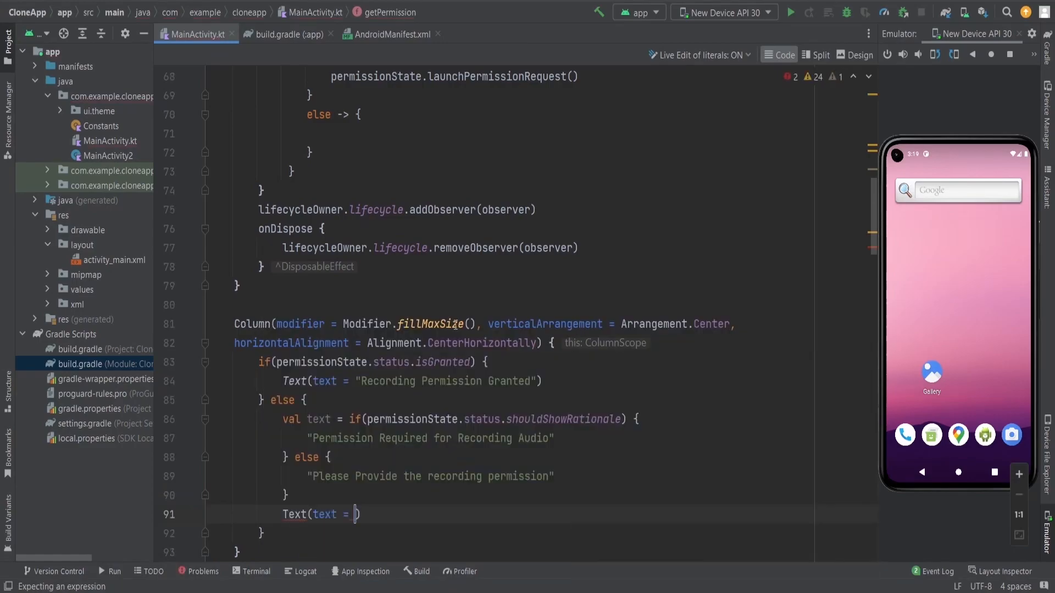
text(text)
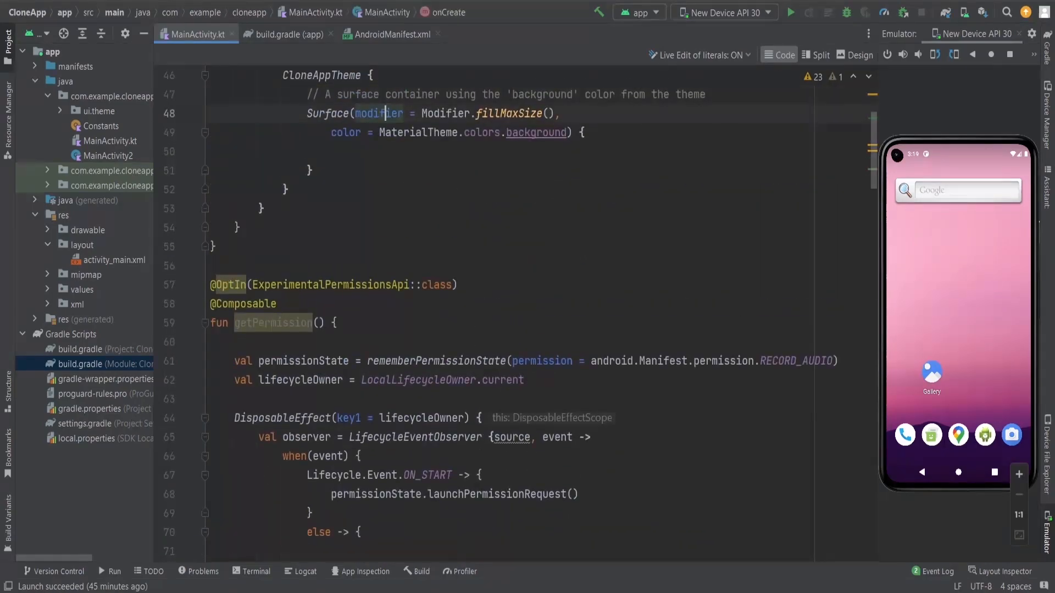
text(get)
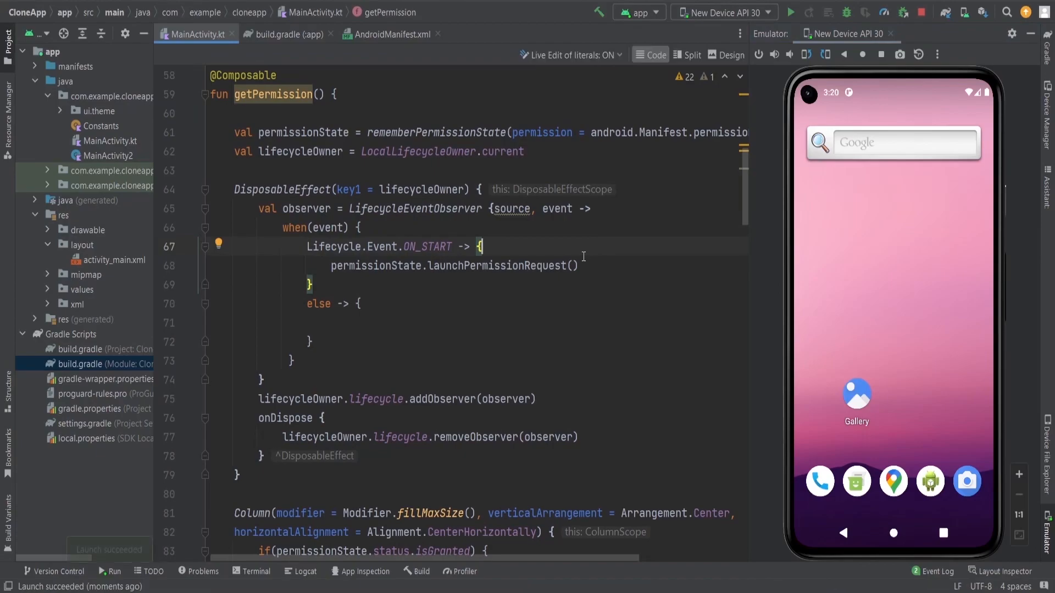
- Run the app on the emulator and answer the record-audio permission dialog
click(792, 12)
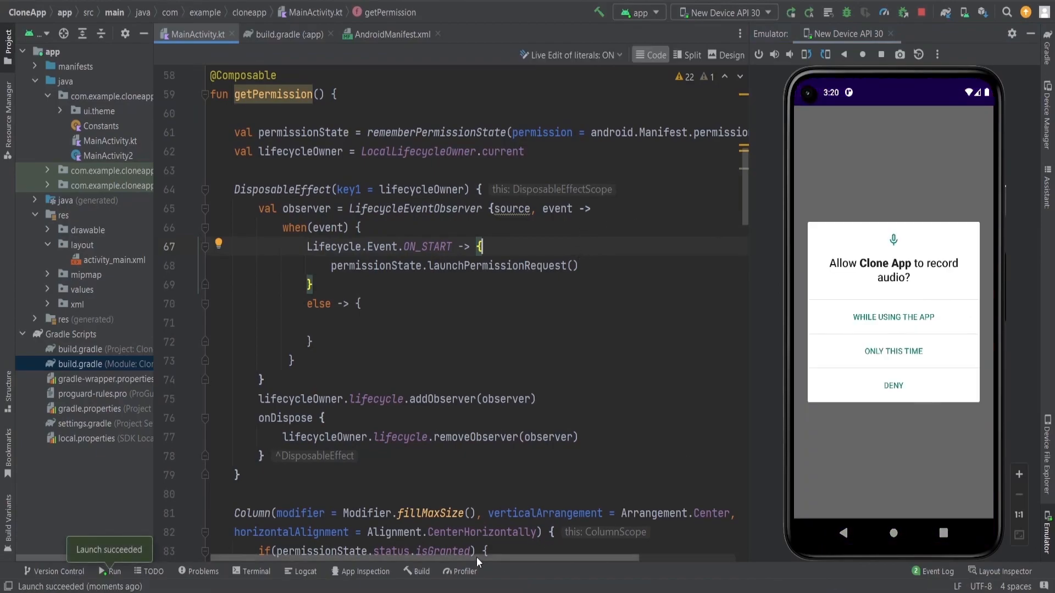
mouse_move(967, 274)
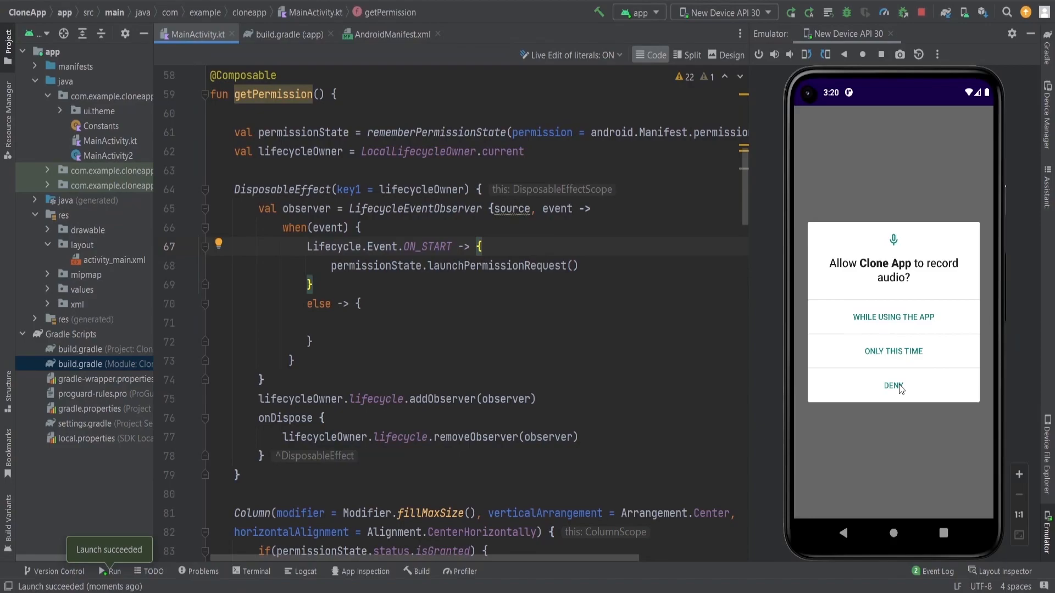
click(893, 317)
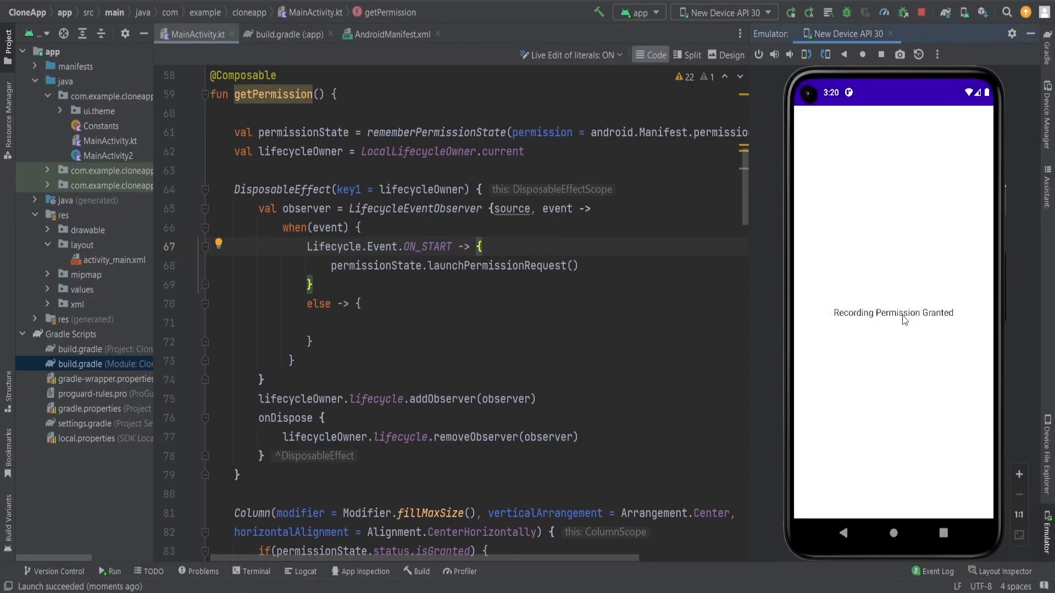
mouse_move(877, 495)
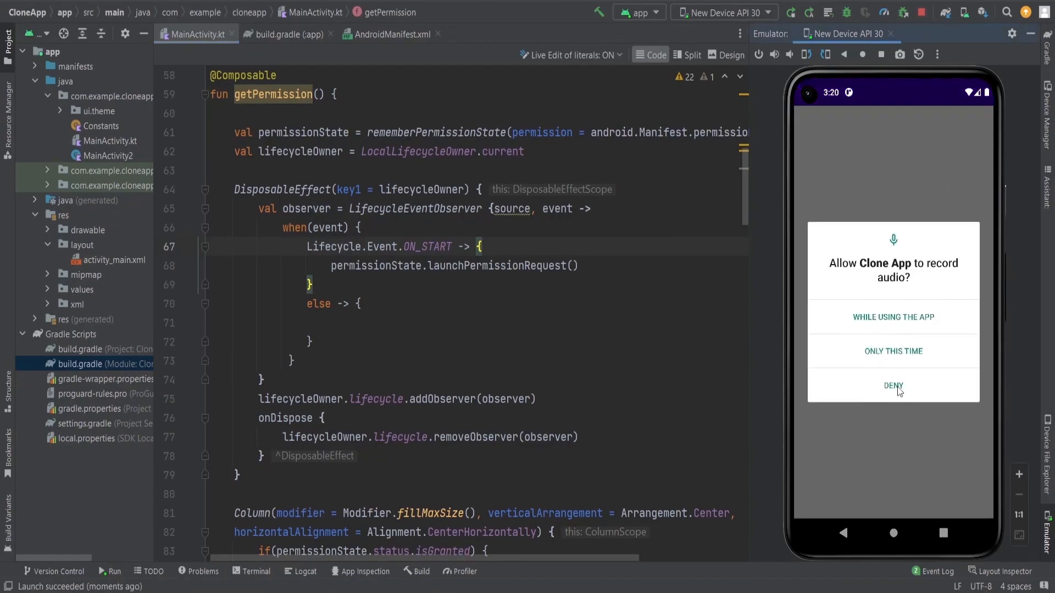
- Deny the record-audio permission twice after relaunching the app on the emulator
click(893, 386)
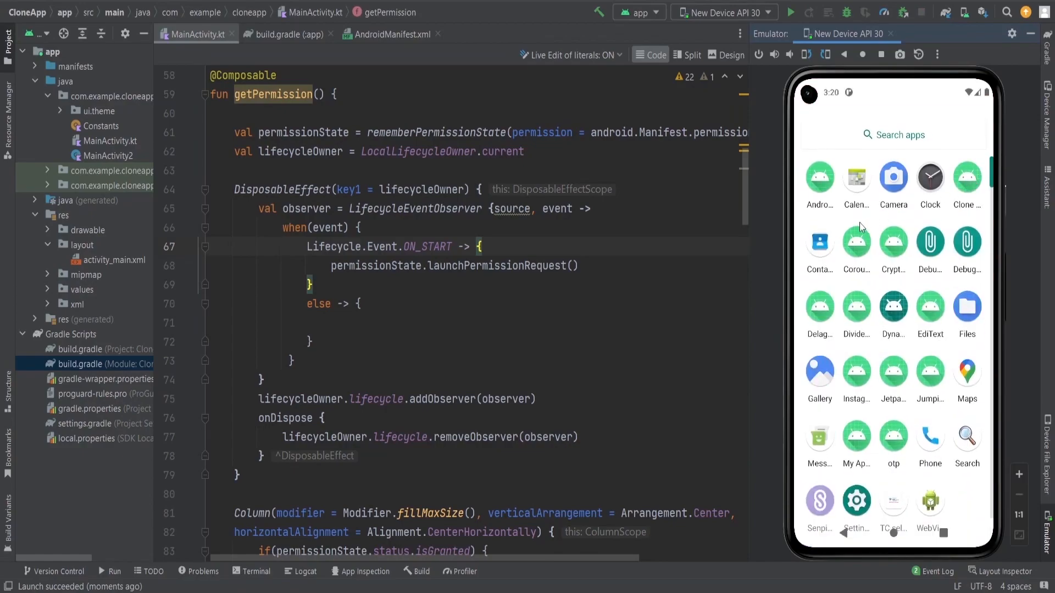
mouse_move(967, 191)
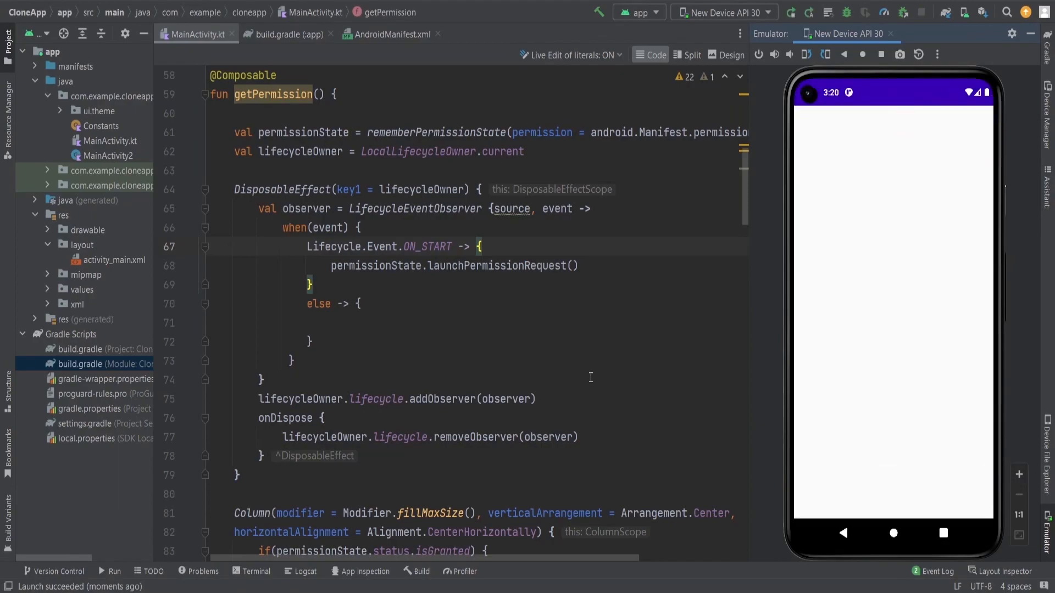
scroll(down, 3)
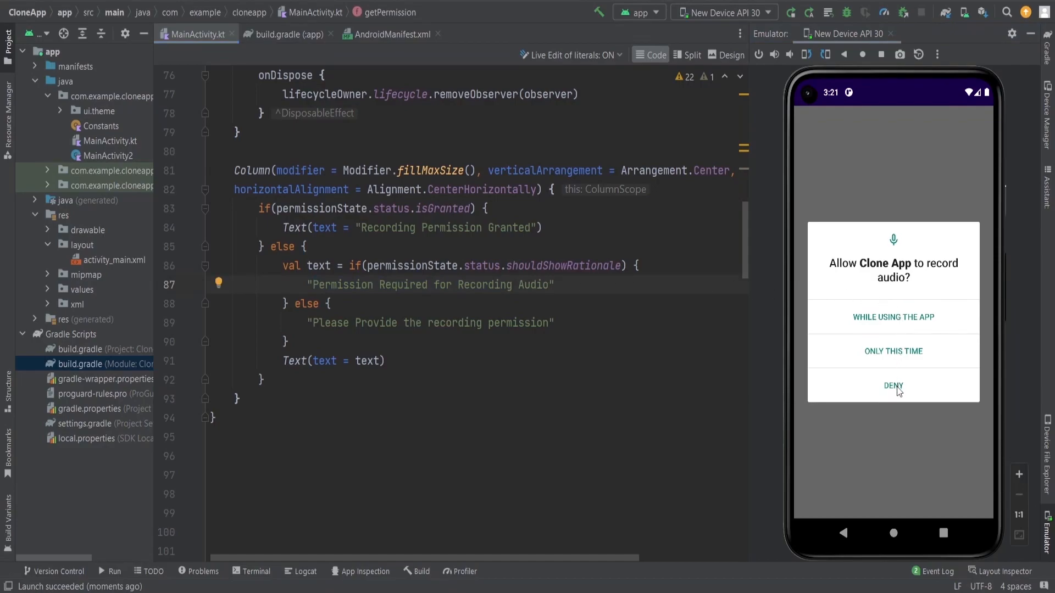
click(893, 386)
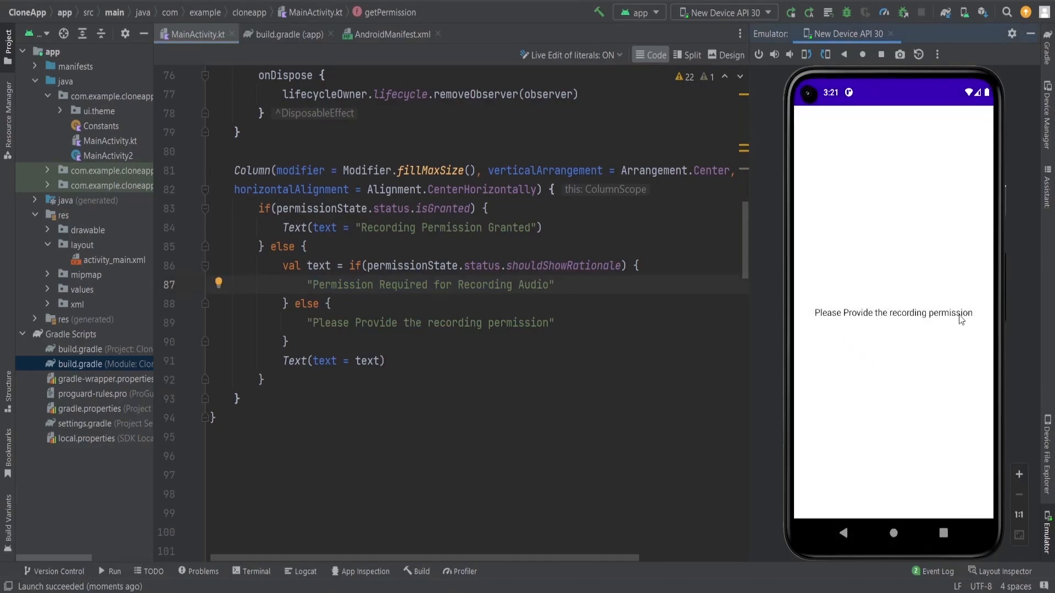